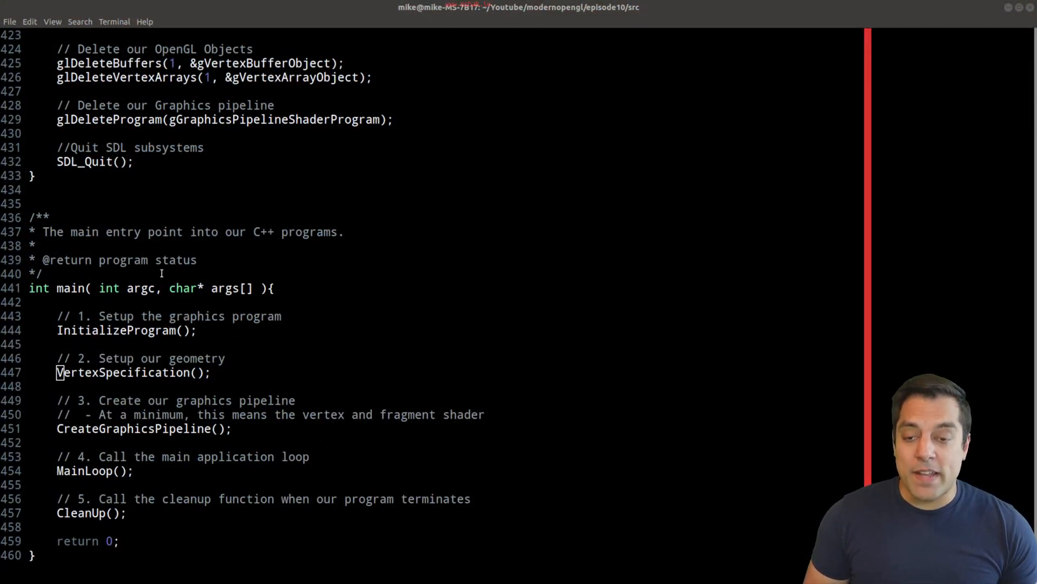
# - Open the OpenGL pipeline diagram image in GIMP beside the Vim terminal
pyautogui.doubleClick(125, 331)
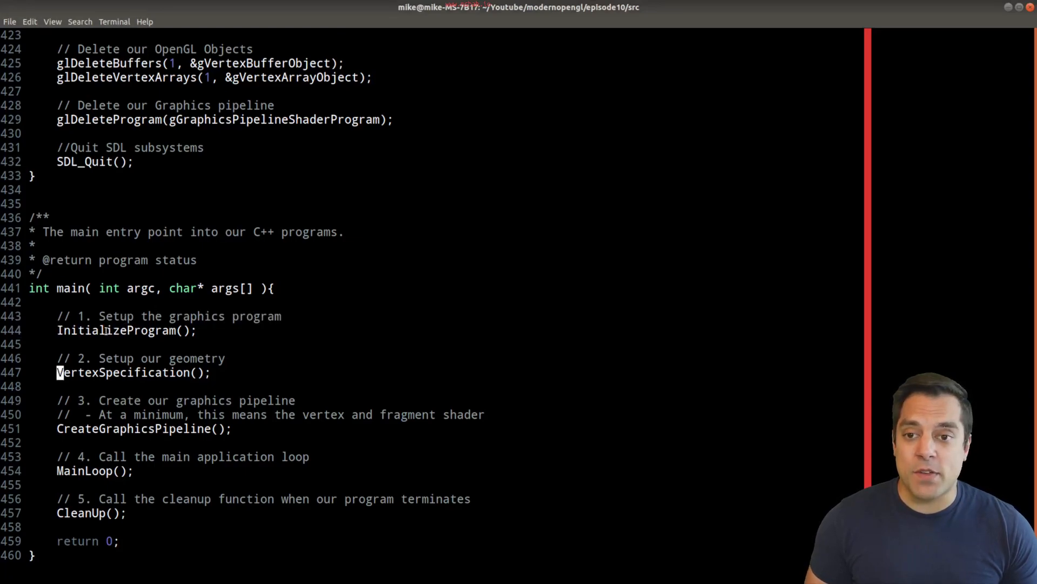
pyautogui.doubleClick(116, 331)
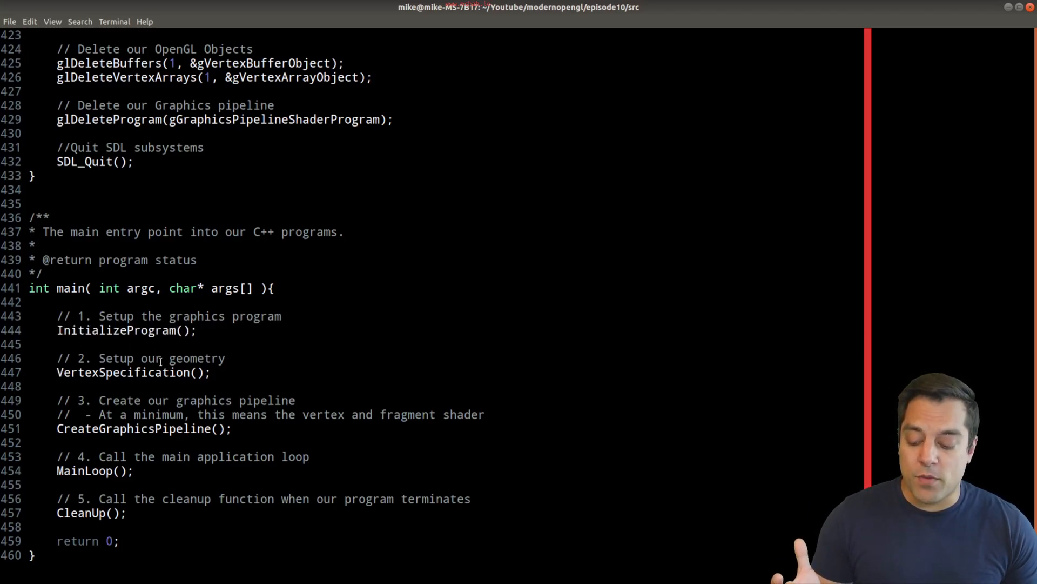
pyautogui.doubleClick(122, 371)
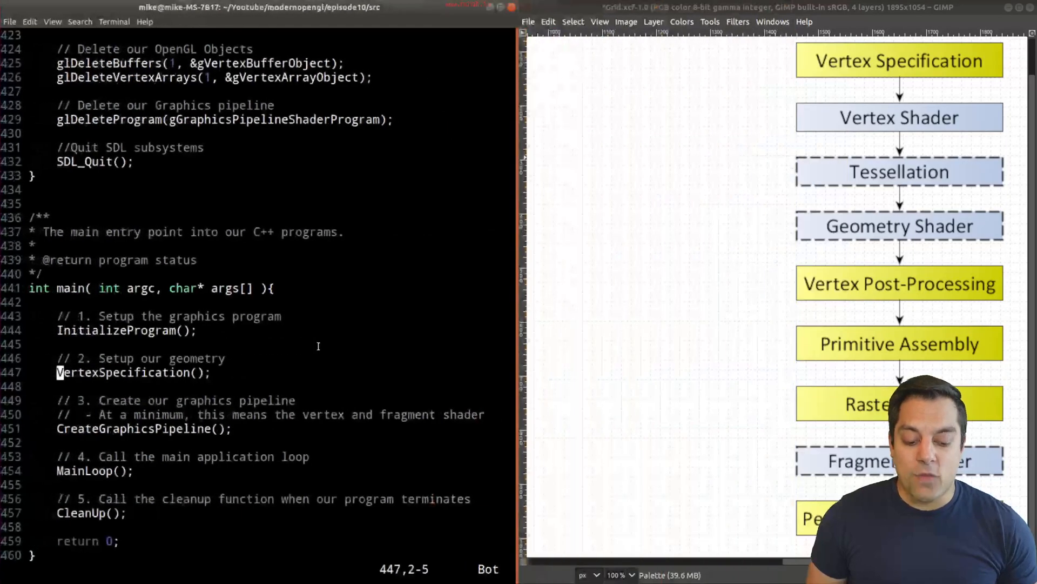
pyautogui.moveTo(635, 298)
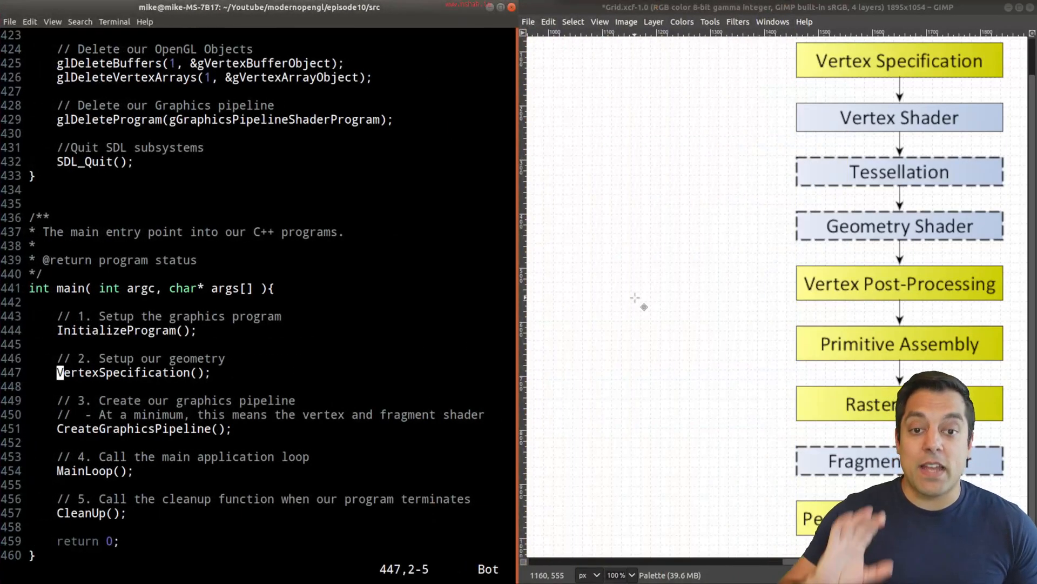
pyautogui.moveTo(638, 317)
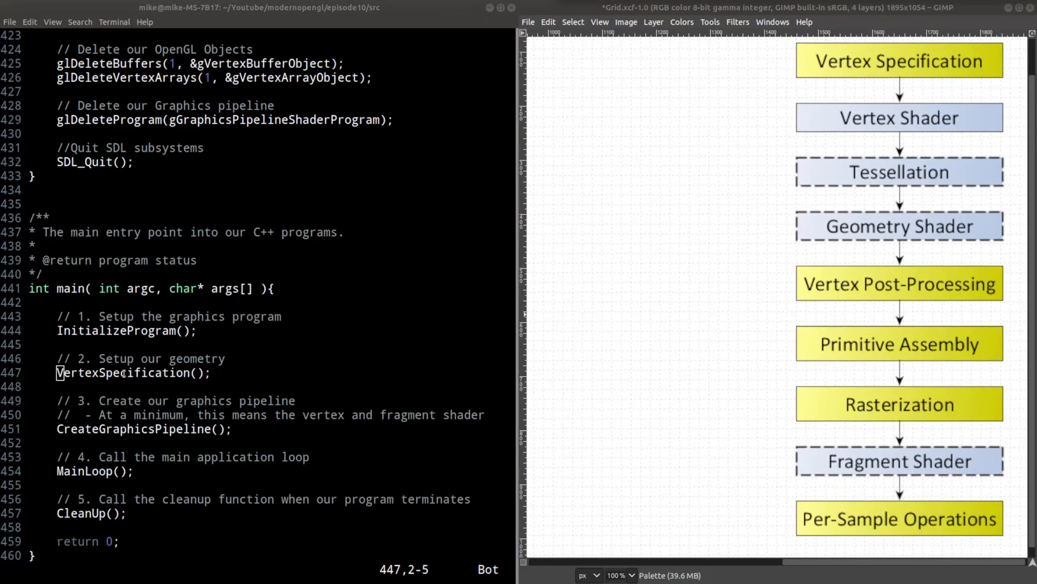
pyautogui.moveTo(468, 109)
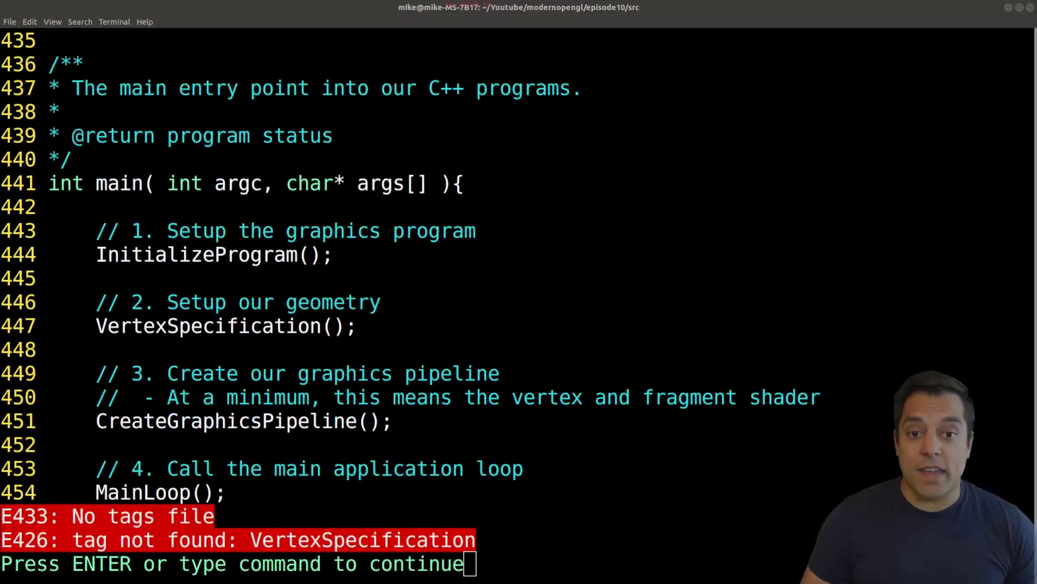
pyautogui.press('Return')
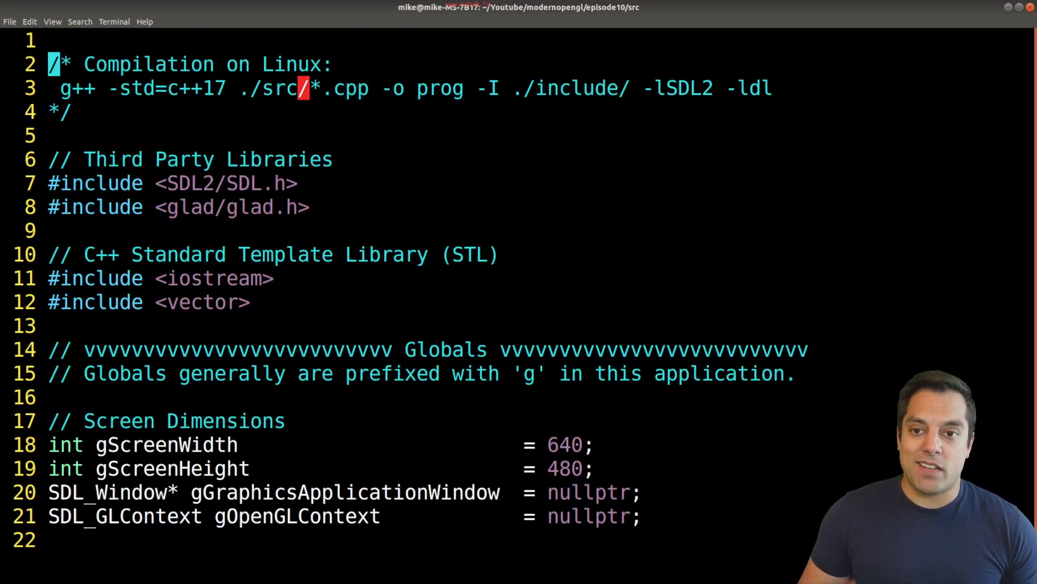
pyautogui.scroll(-3)
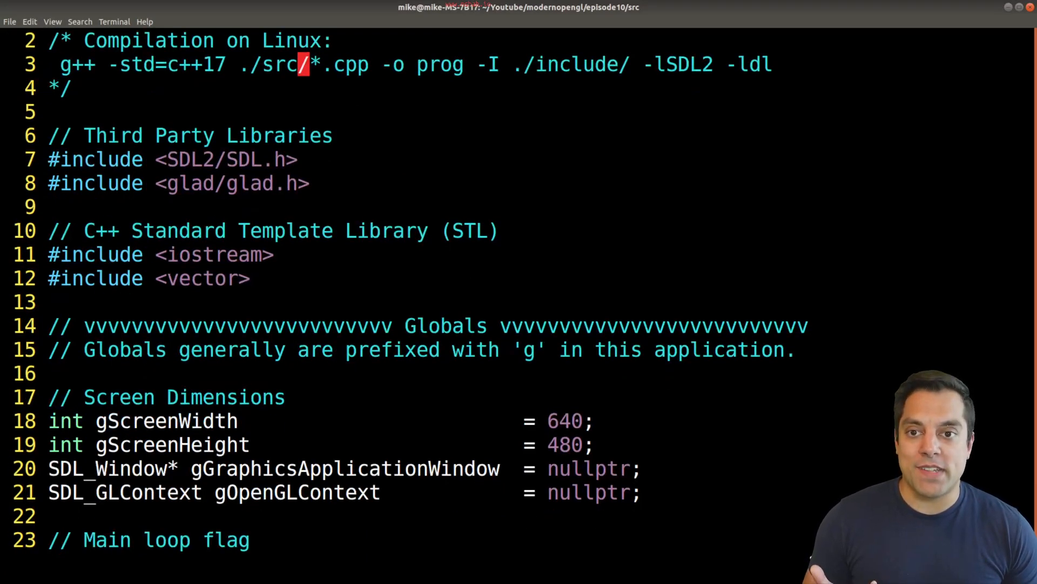
pyautogui.scroll(-3)
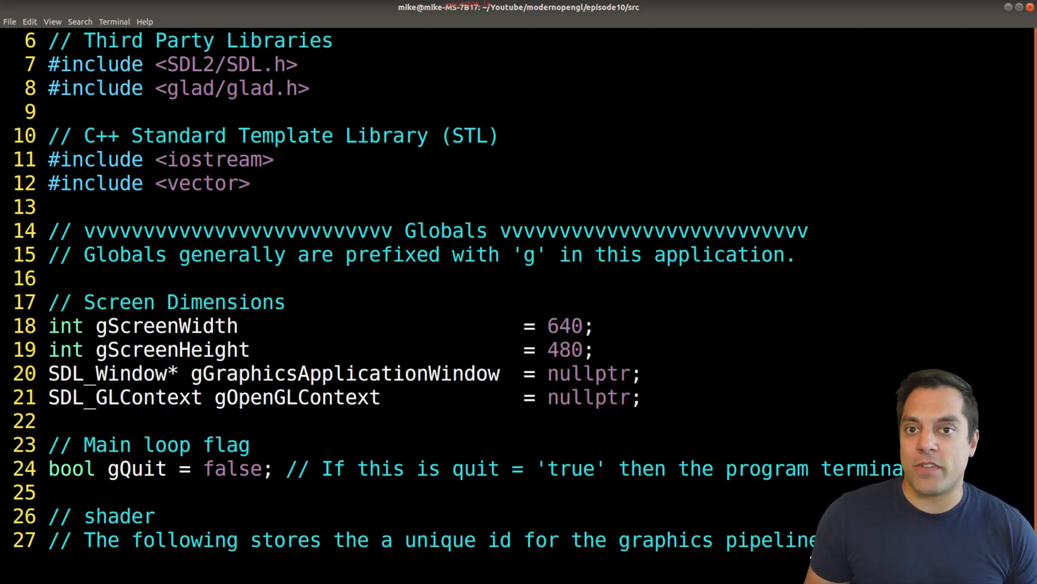
pyautogui.scroll(-3)
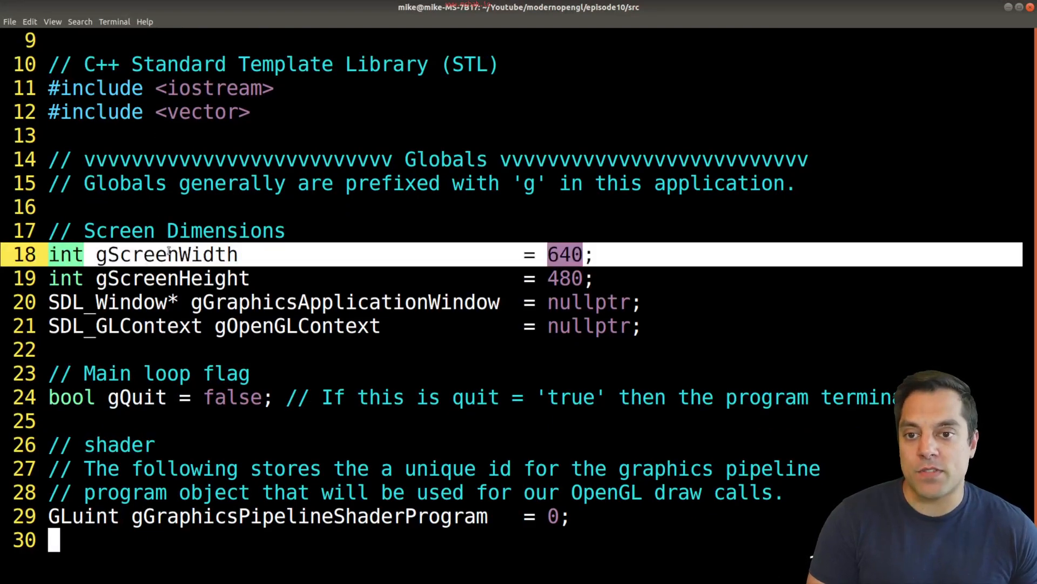
pyautogui.scroll(-3)
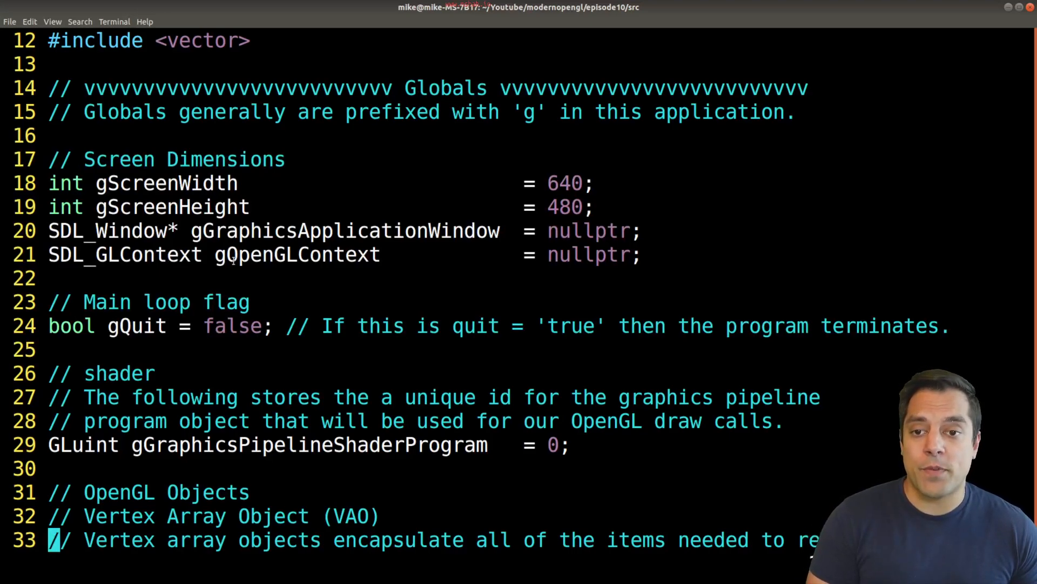
pyautogui.scroll(-3)
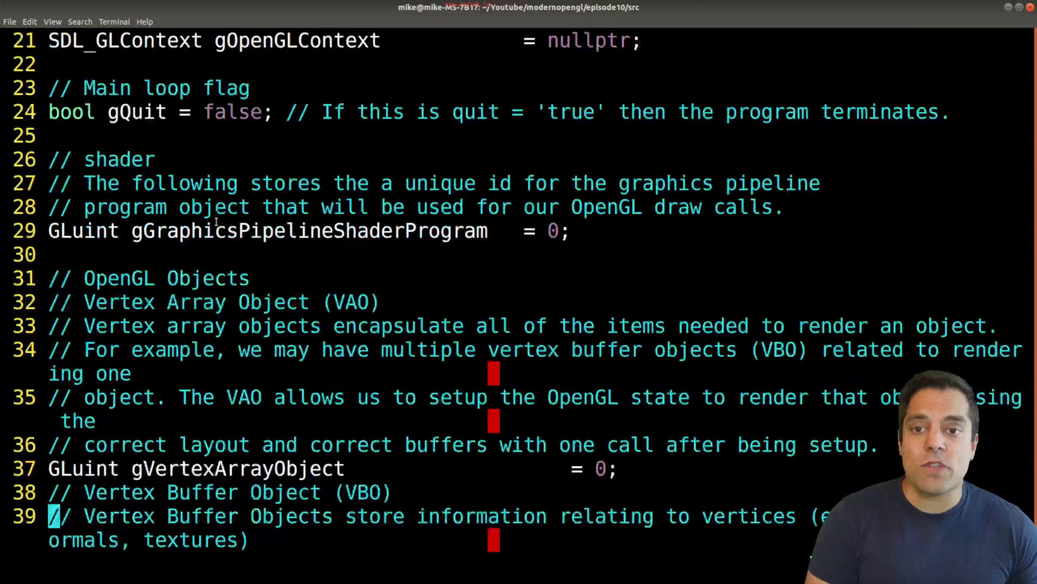
pyautogui.scroll(-3)
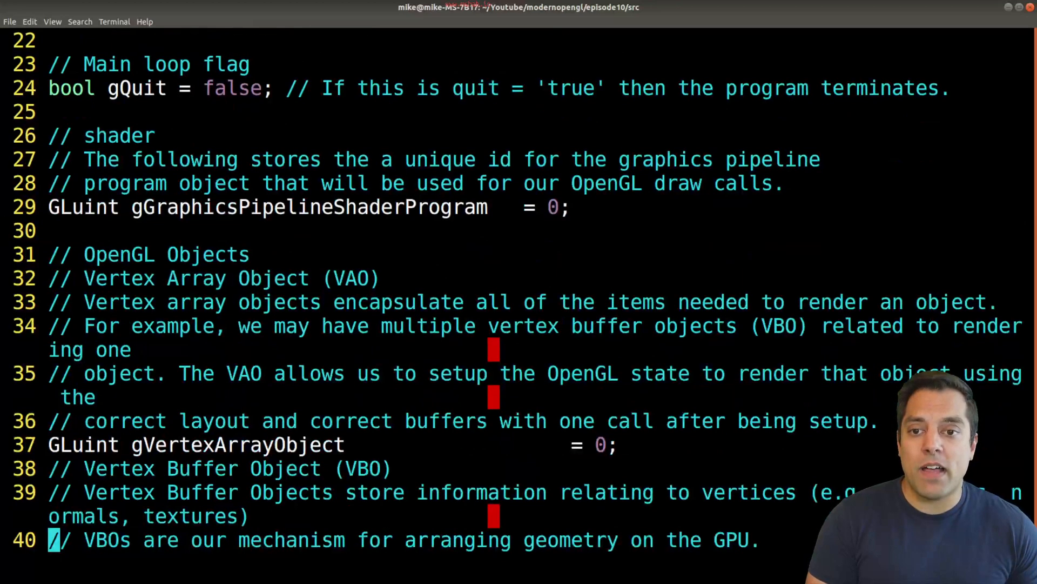
pyautogui.scroll(-3)
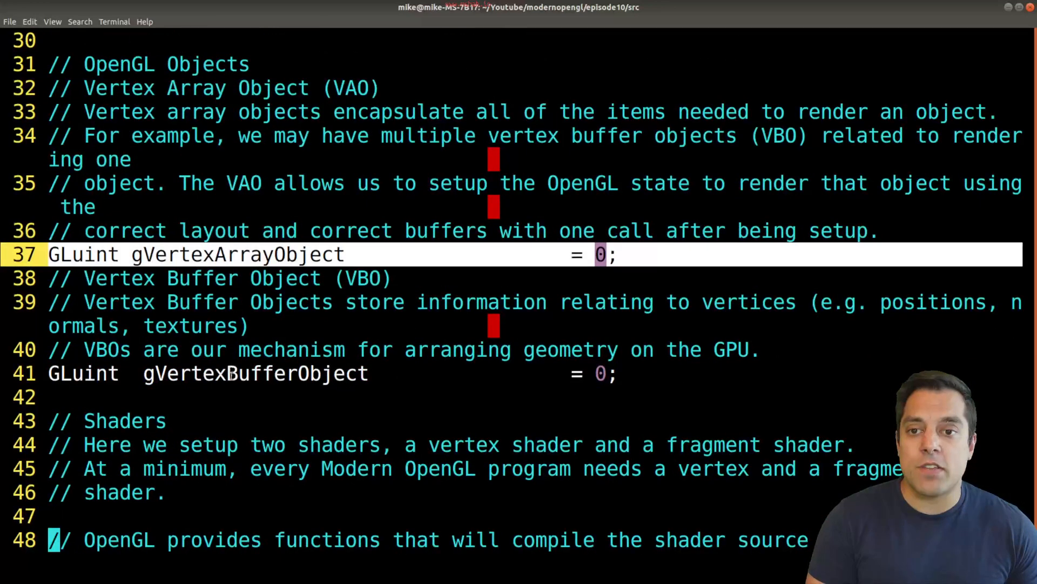
pyautogui.scroll(-3)
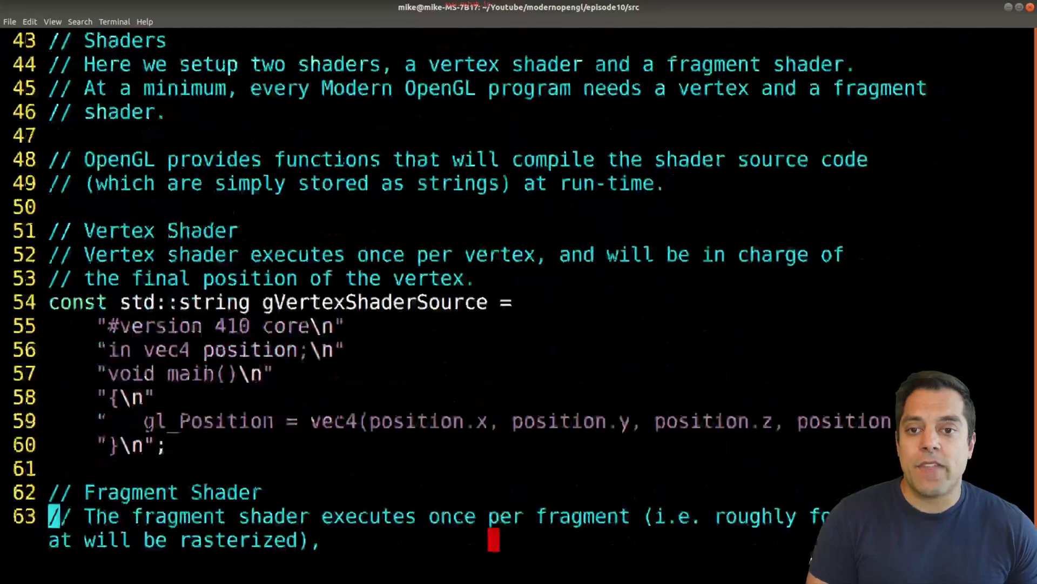
pyautogui.scroll(-3)
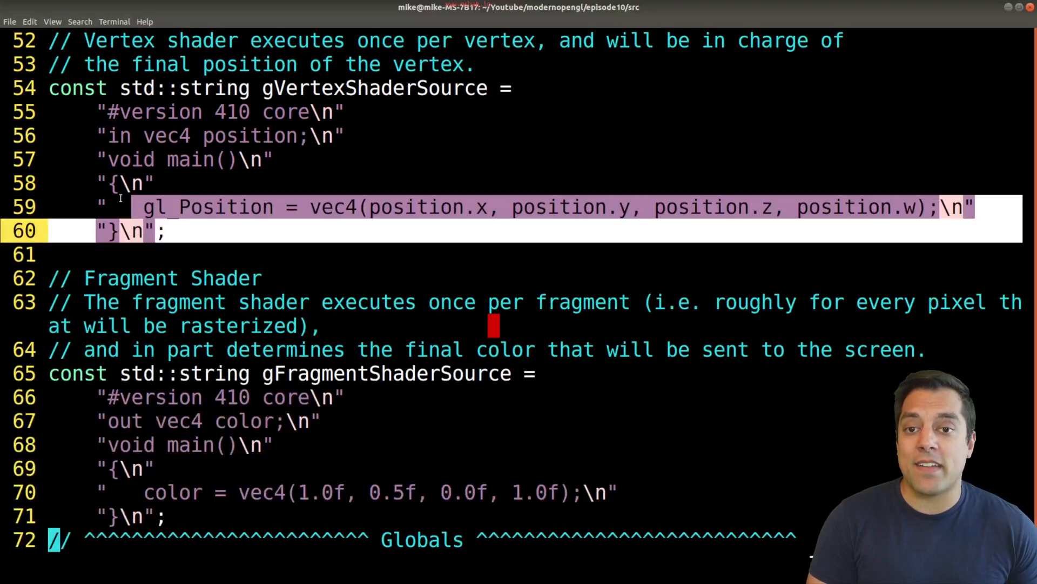
pyautogui.scroll(-3)
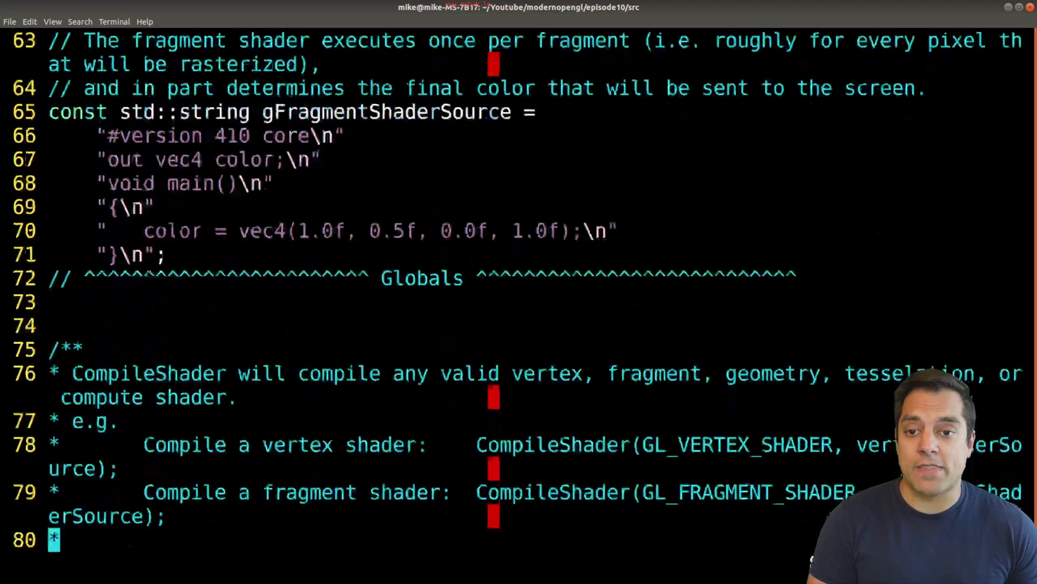
pyautogui.scroll(-3)
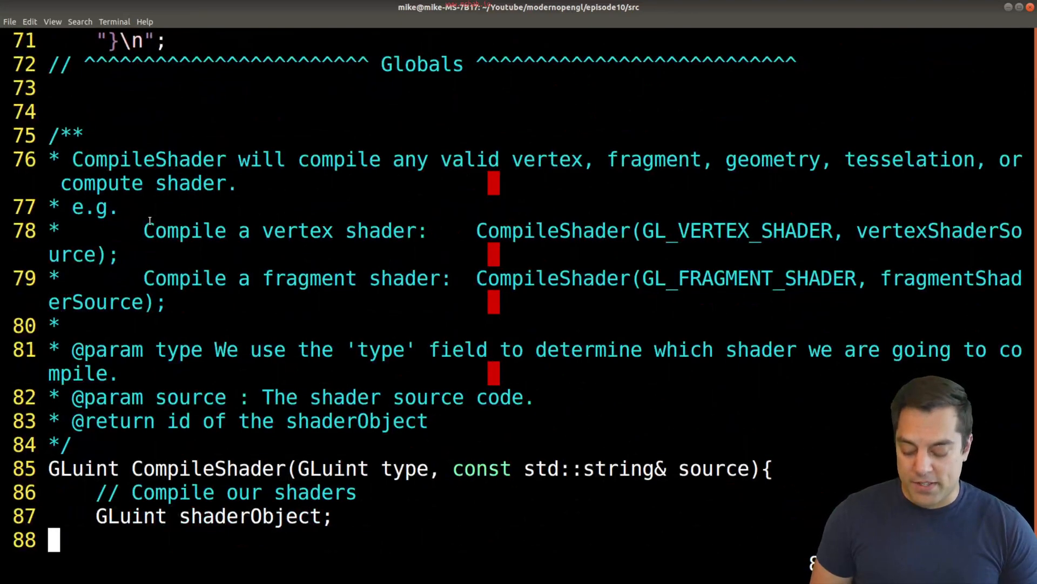
pyautogui.scroll(-3)
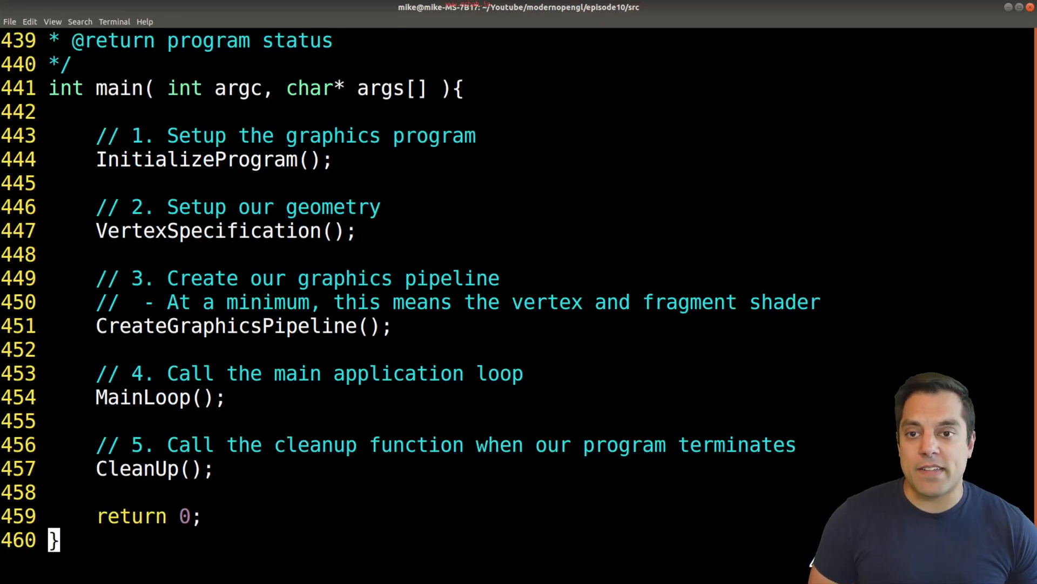
# - Jump to InitializeProgram and read through its window and context setup
pyautogui.click(99, 159)
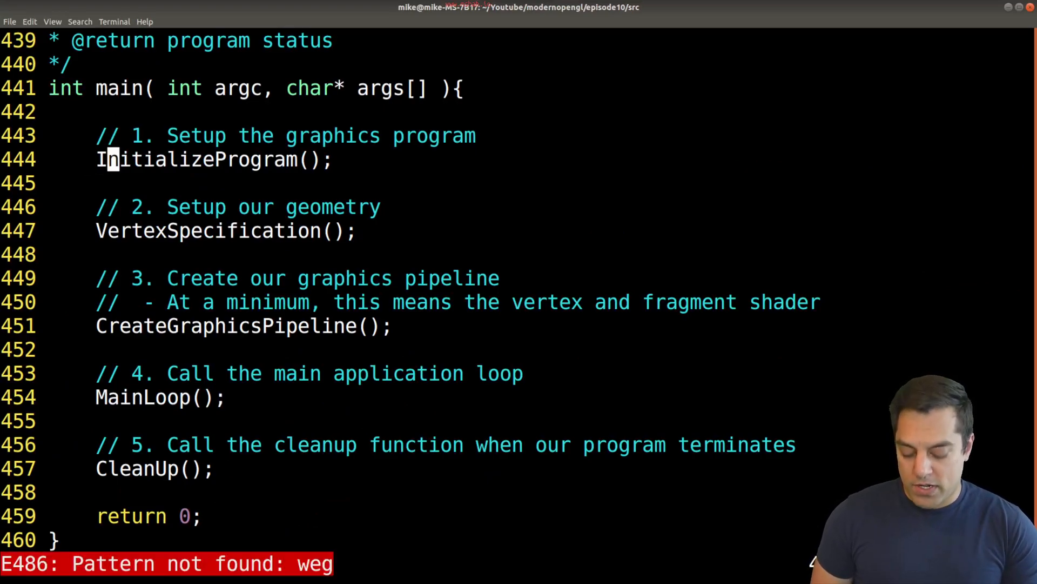
pyautogui.press('Return')
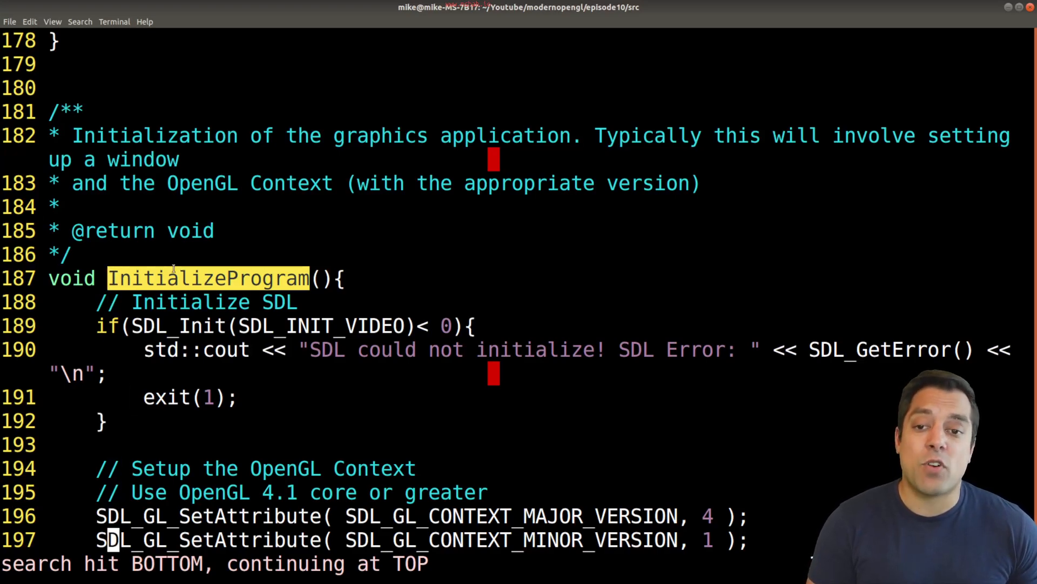
pyautogui.scroll(-3)
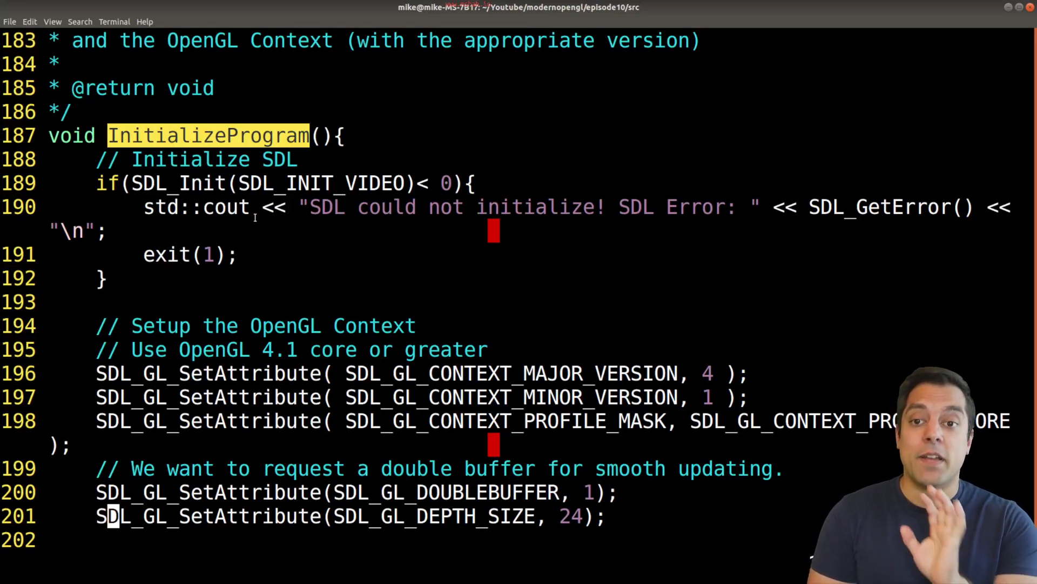
pyautogui.scroll(-3)
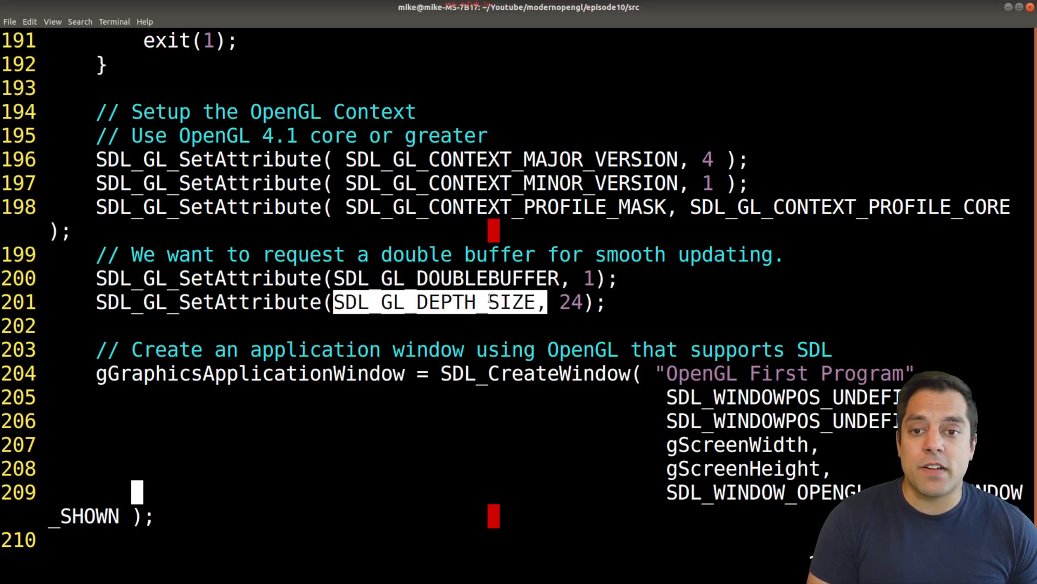
# - Continue past the GLAD initialization down to the VertexSpecification function
pyautogui.scroll(-3)
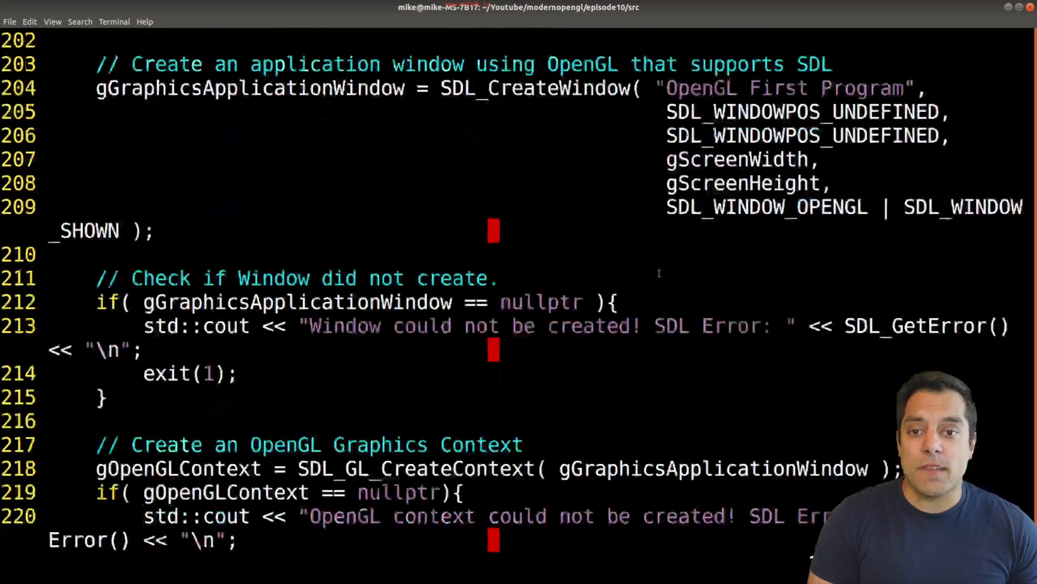
pyautogui.scroll(-3)
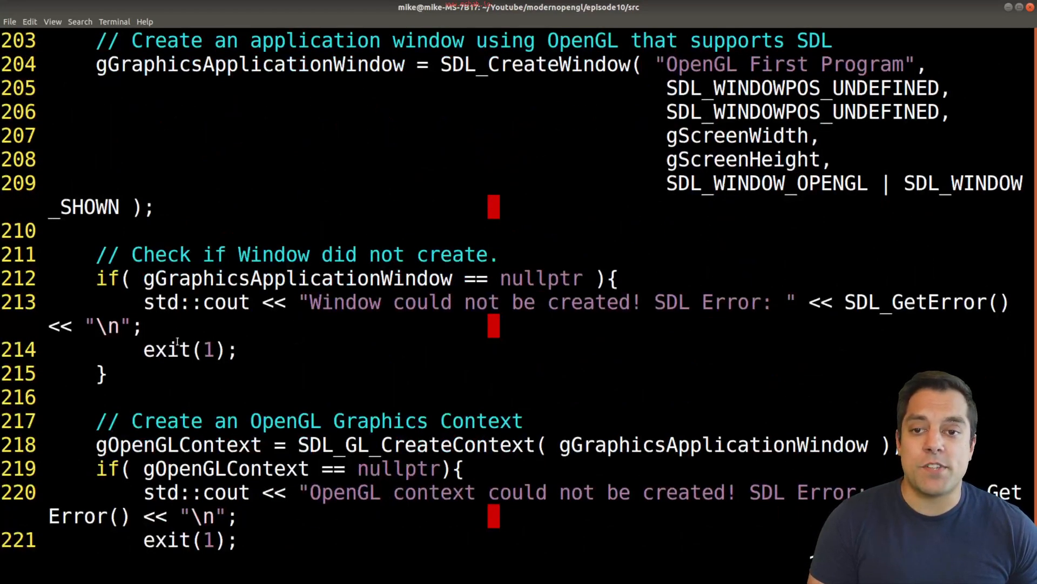
pyautogui.scroll(-3)
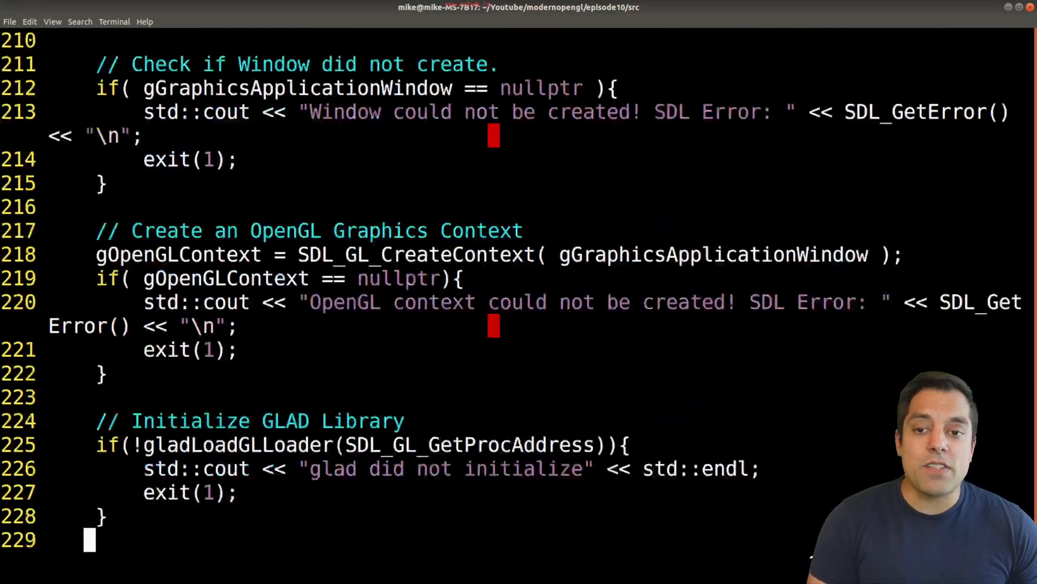
pyautogui.scroll(-3)
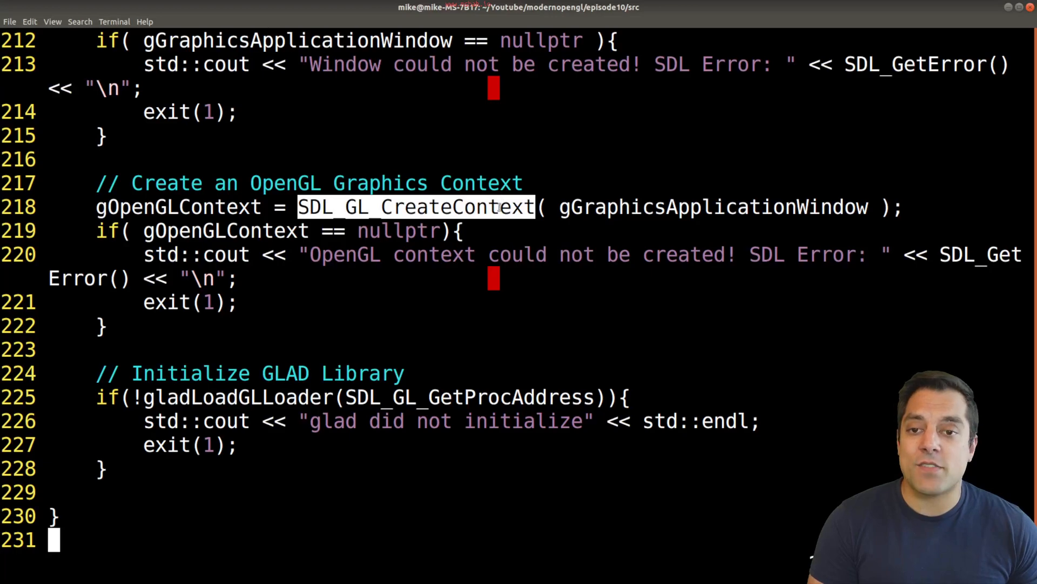
pyautogui.moveTo(503, 234)
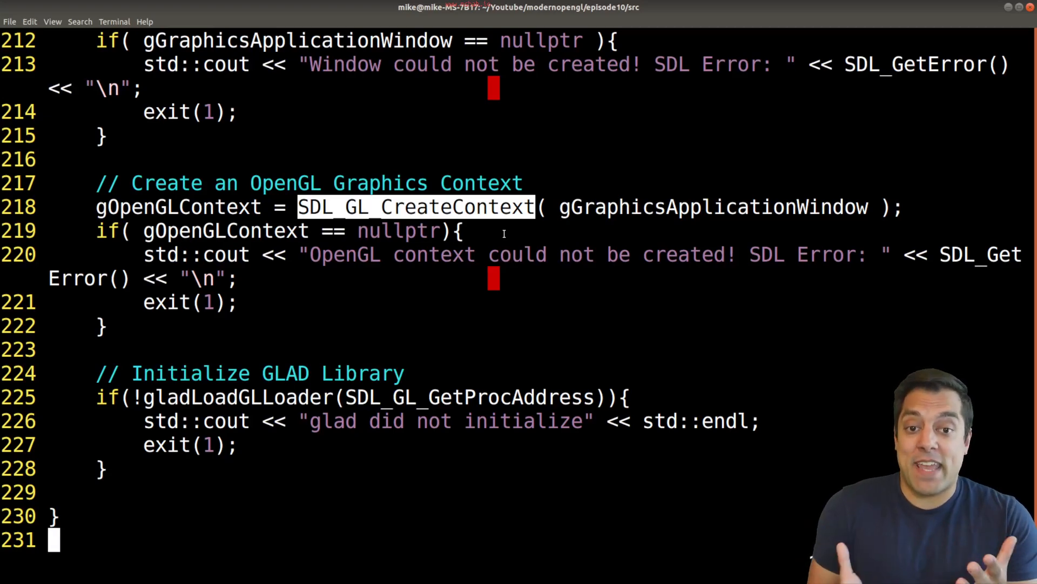
pyautogui.moveTo(465, 254)
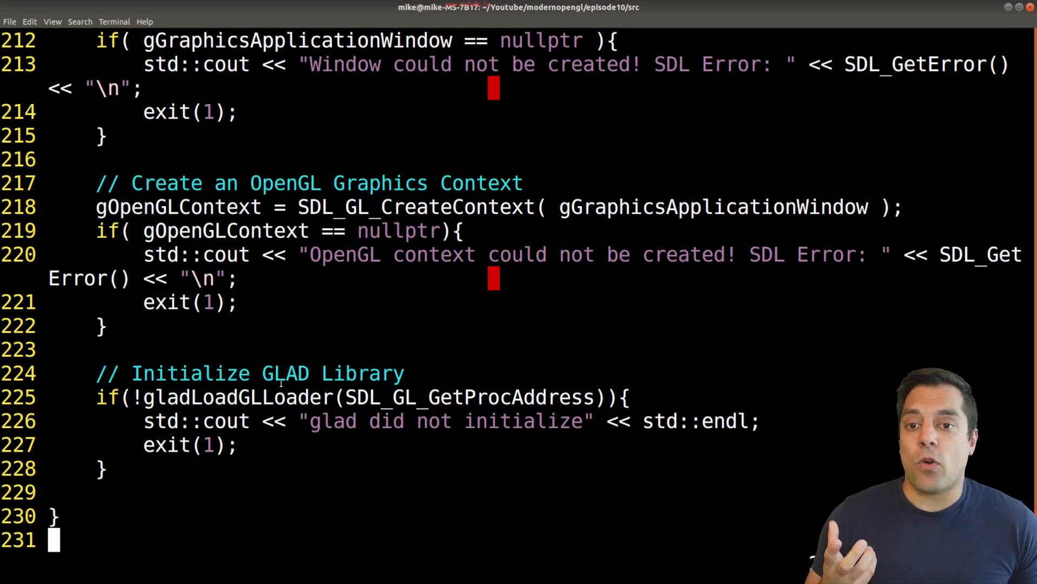
pyautogui.doubleClick(284, 372)
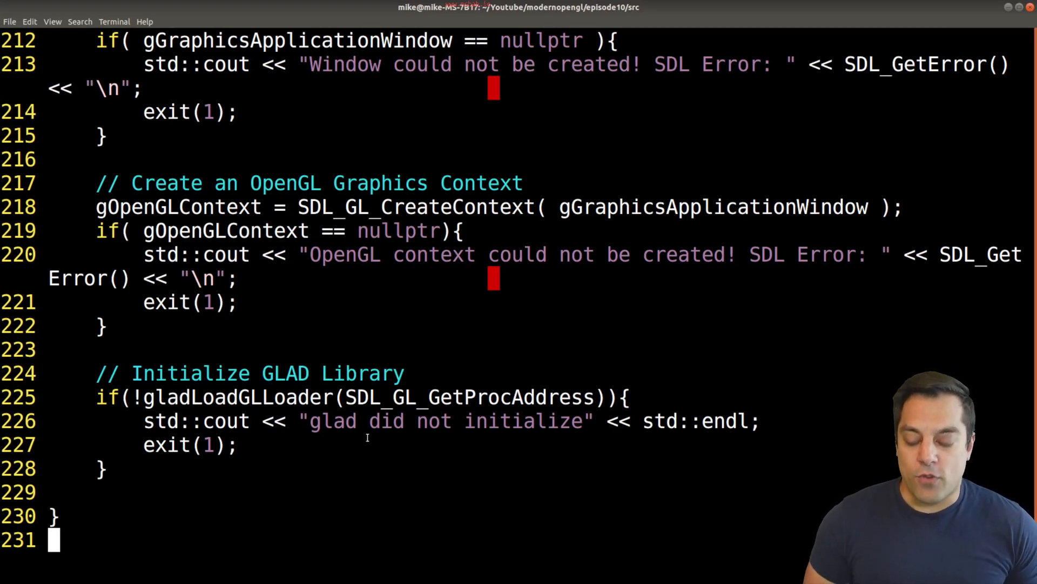
pyautogui.scroll(-3)
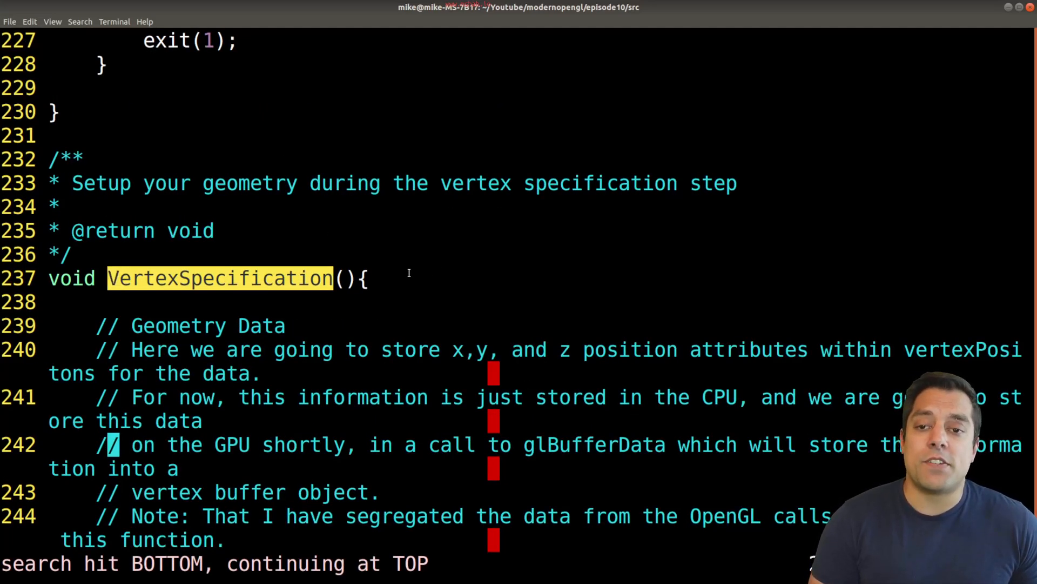
# - Highlight the left vertex's x, y, z values, then move down to the VAO setup
pyautogui.scroll(-3)
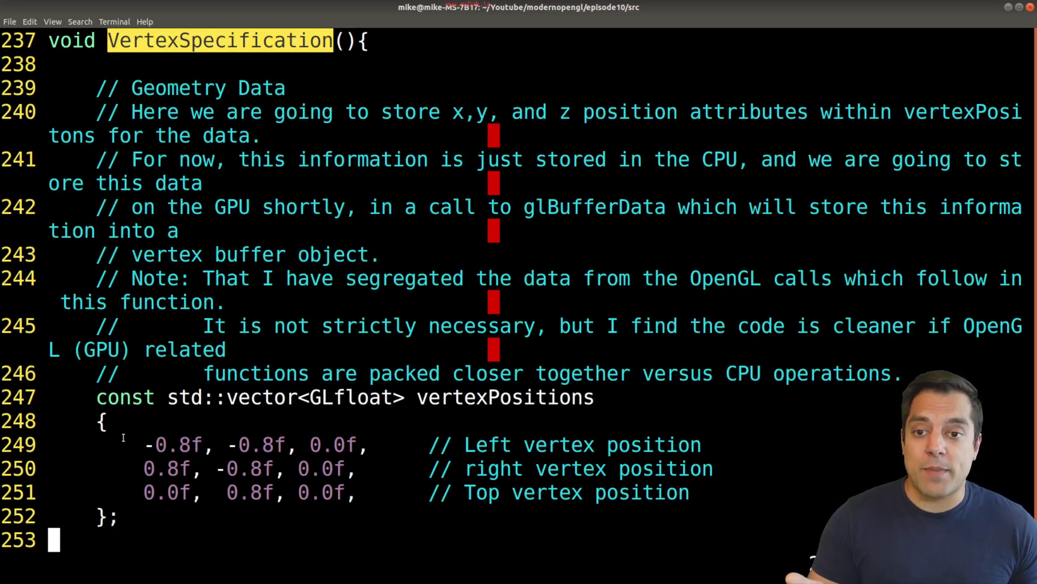
pyautogui.doubleClick(324, 444)
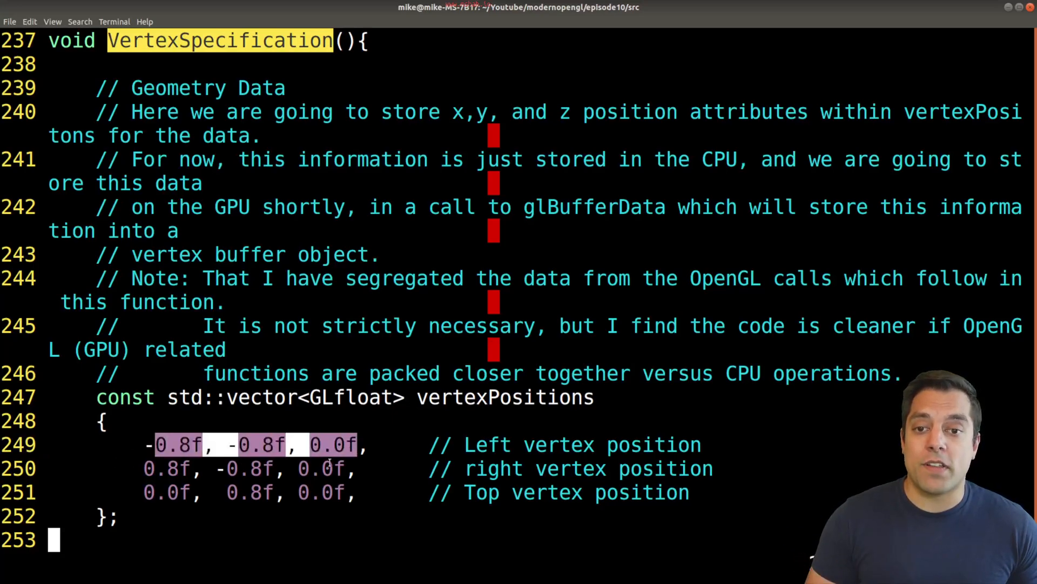
pyautogui.scroll(-3)
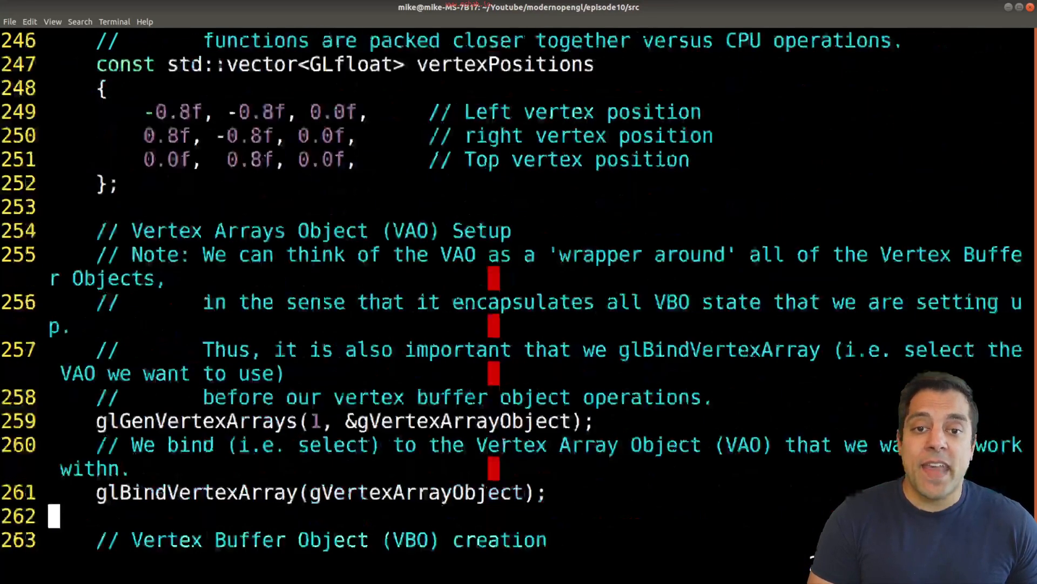
# - Scroll through glGenBuffers and glBindBuffer to glBufferData and glEnableVertexAttribArray
pyautogui.scroll(-3)
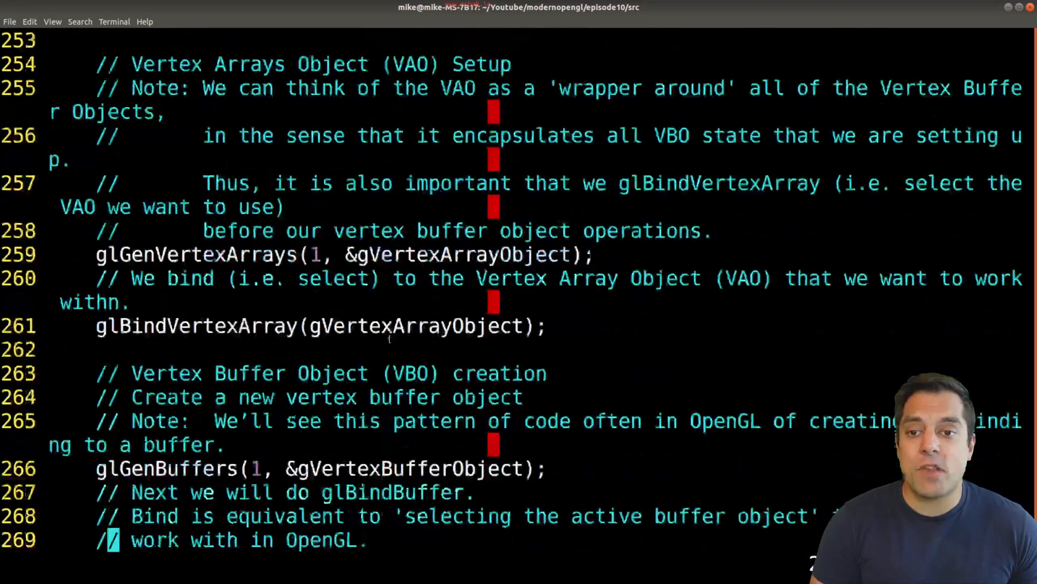
pyautogui.scroll(-3)
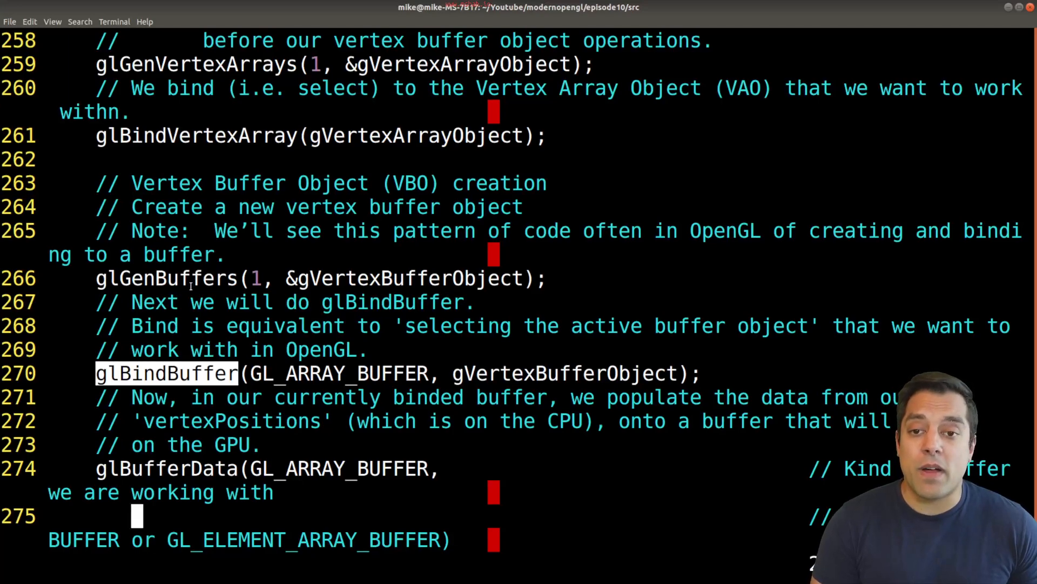
pyautogui.doubleClick(401, 278)
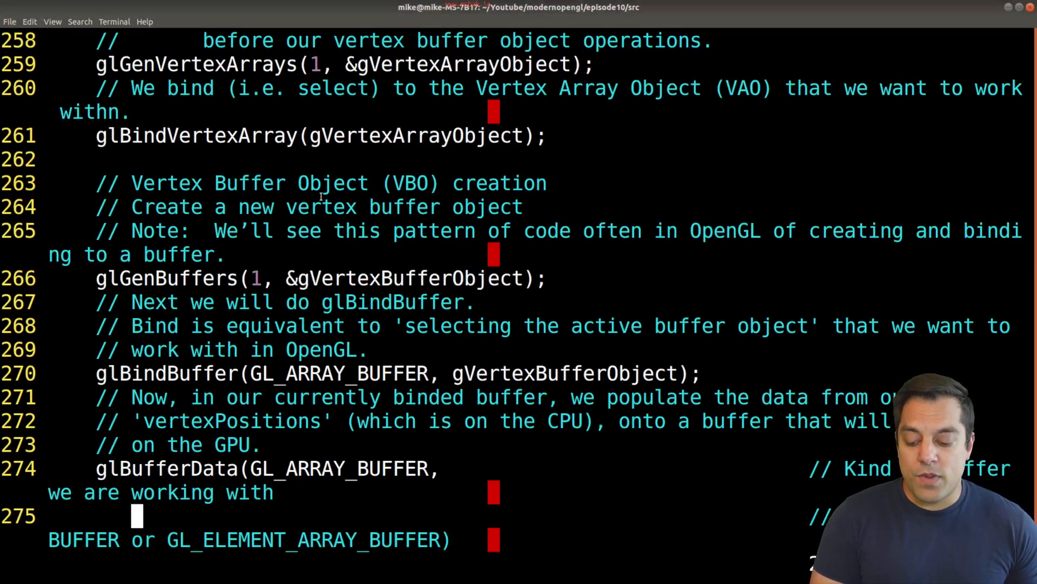
pyautogui.scroll(-3)
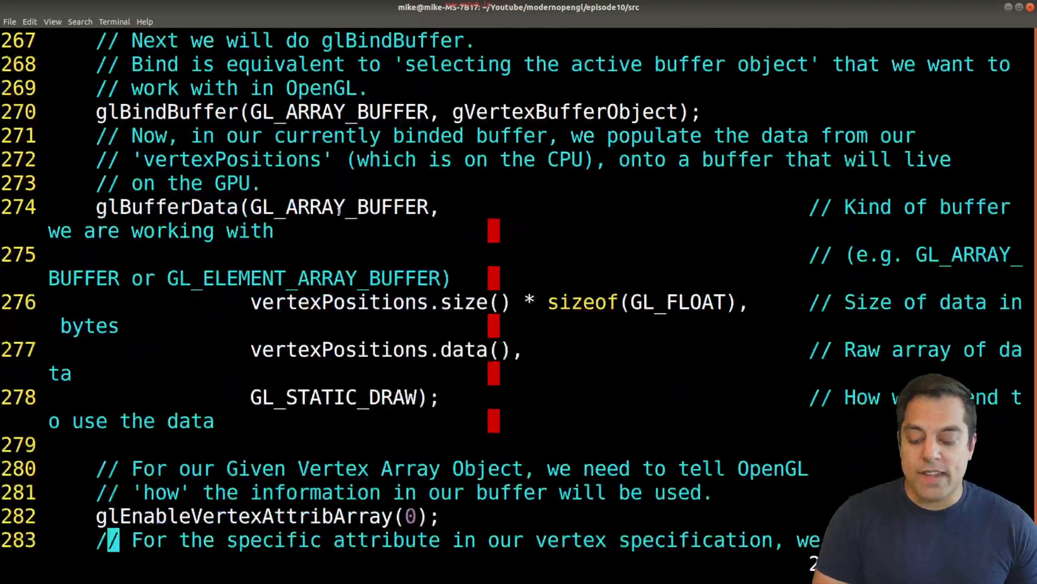
# - Highlight vertexPositions.data() in glBufferData and bring glVertexAttribPointer's arguments into view
pyautogui.doubleClick(318, 207)
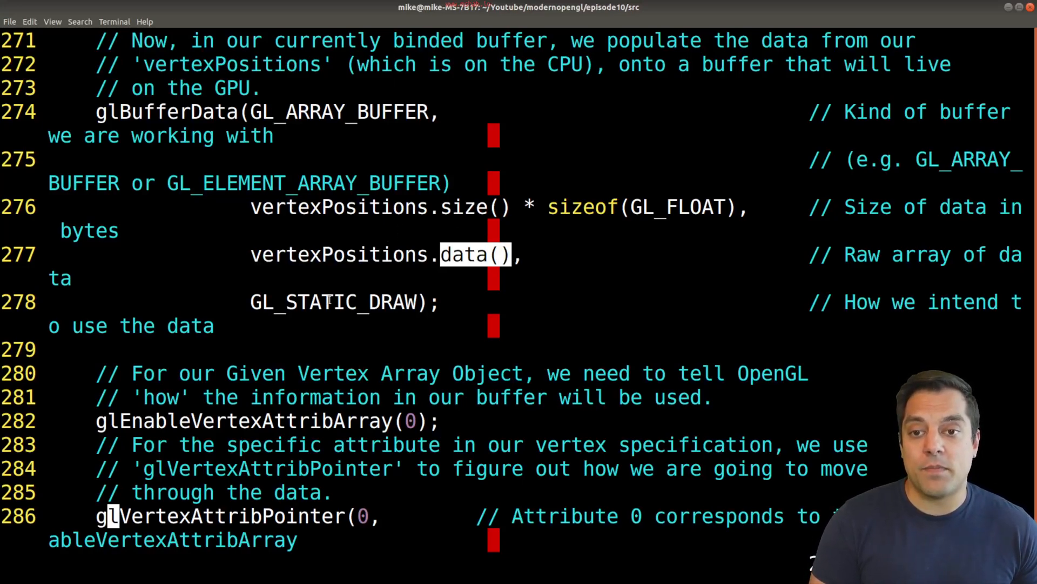
pyautogui.scroll(-3)
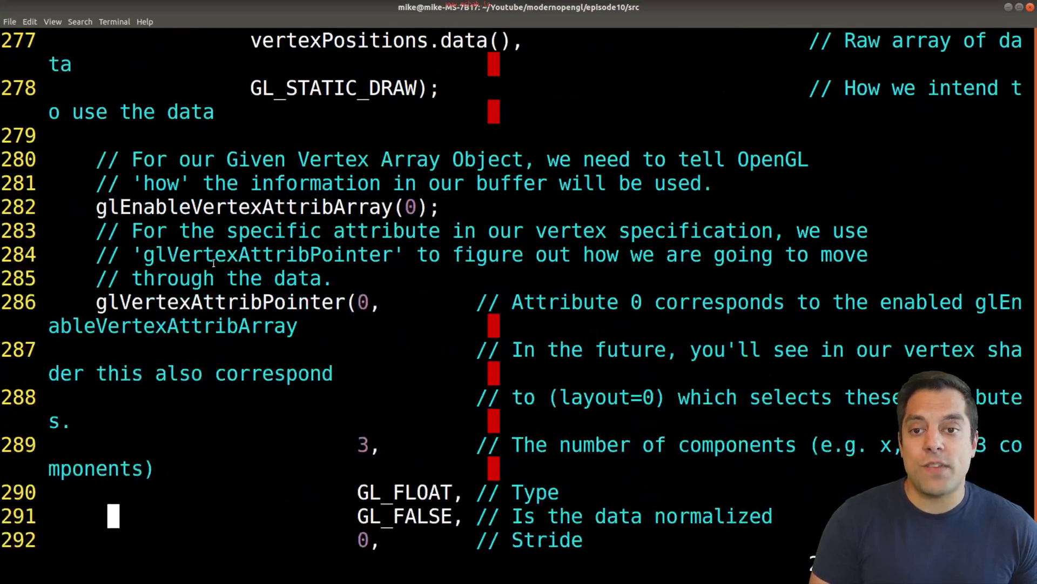
# - Scroll to the end of VertexSpecification showing glBindVertexArray(0) and glDisableVertexAttribArray(0)
pyautogui.scroll(-3)
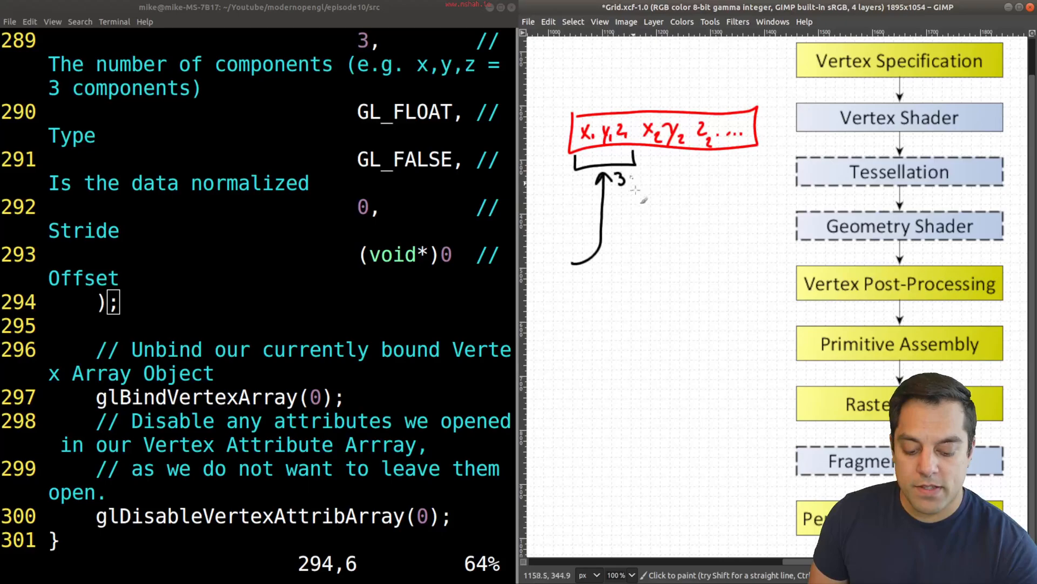
pyautogui.moveTo(612, 208)
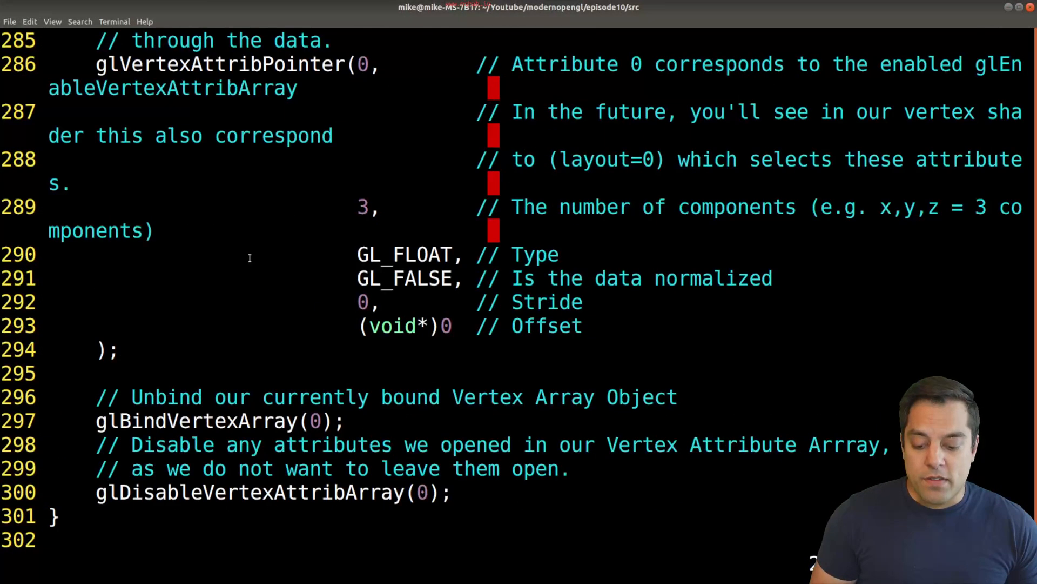
# - Scroll back up to the glVertexAttribPointer call to revisit its arguments
pyautogui.scroll(3)
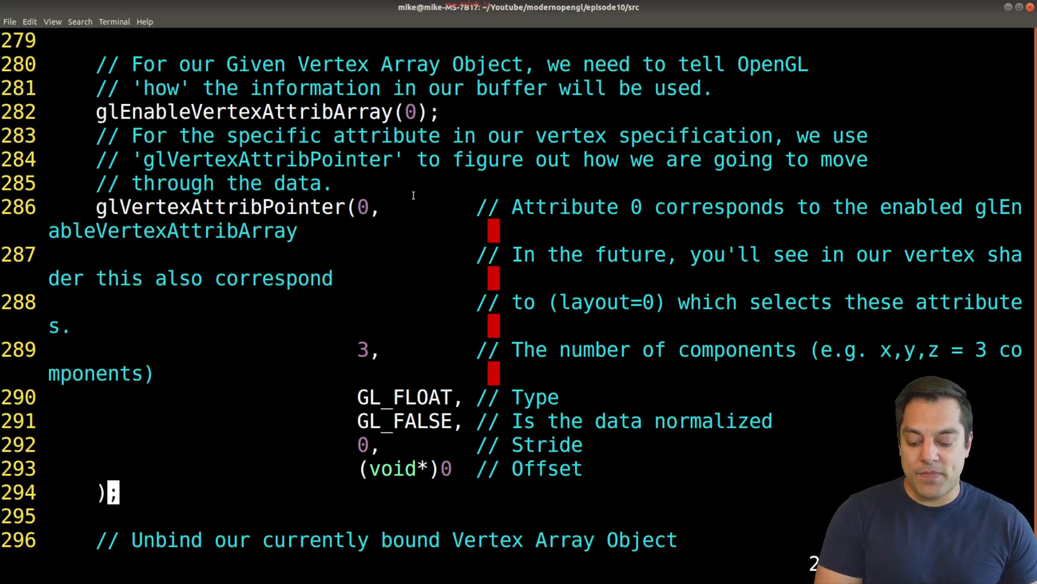
pyautogui.scroll(-3)
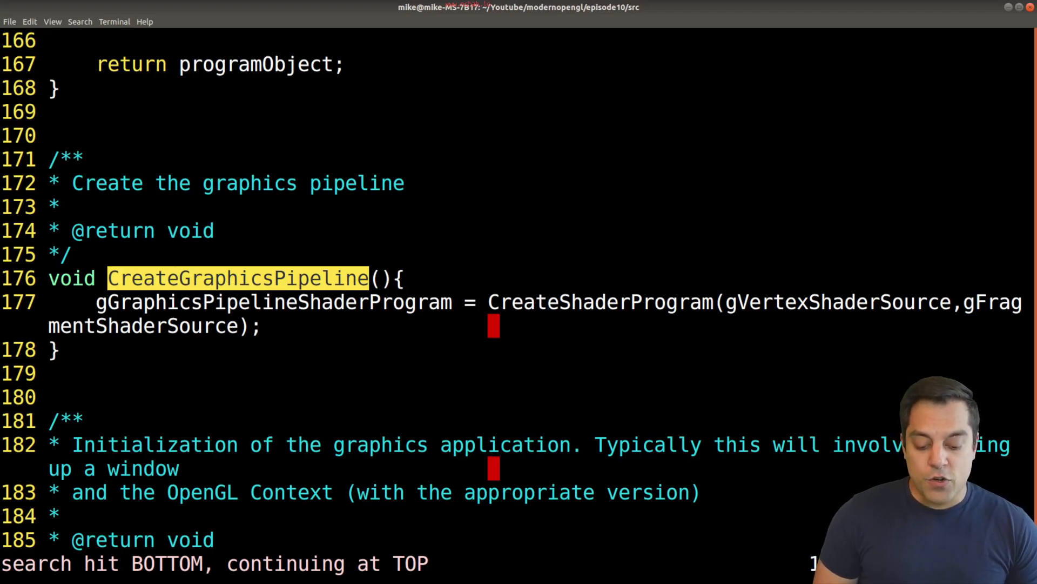
pyautogui.moveTo(539, 301)
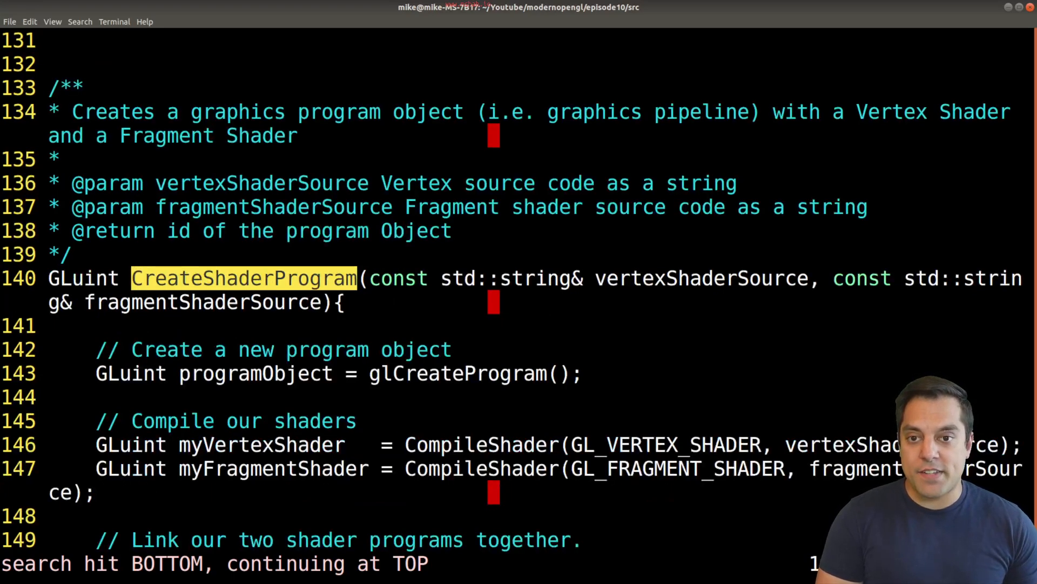
# - Scroll through CreateShaderProgram's compile, attach and link steps and highlight myFragmentShader
pyautogui.scroll(-3)
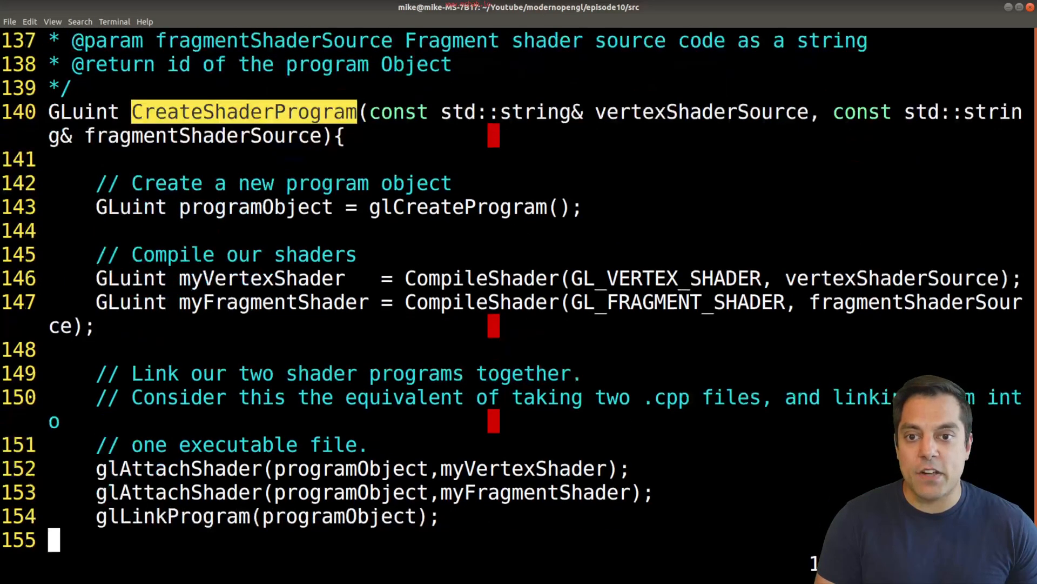
pyautogui.scroll(-3)
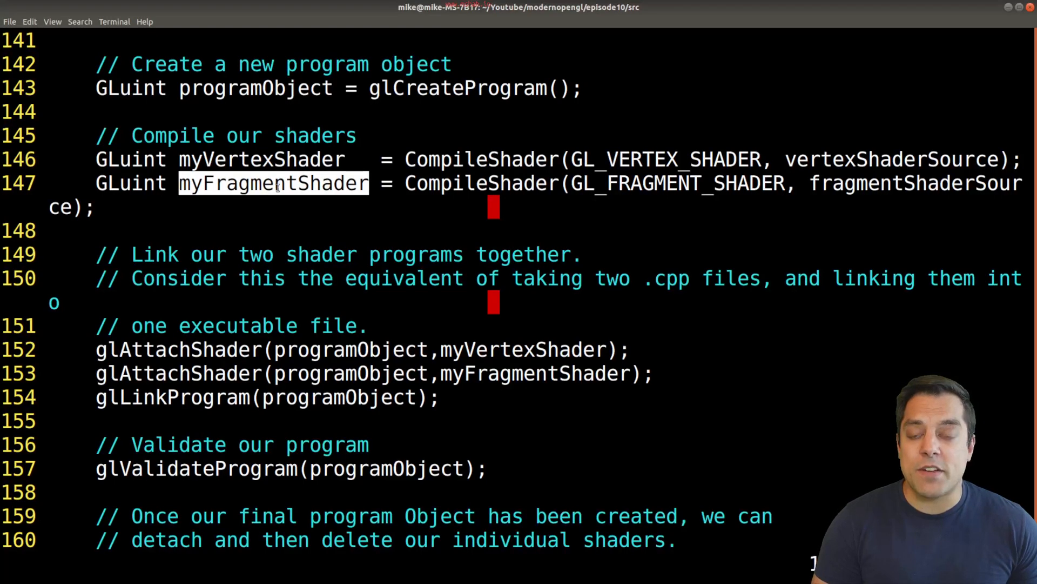
pyautogui.doubleClick(481, 183)
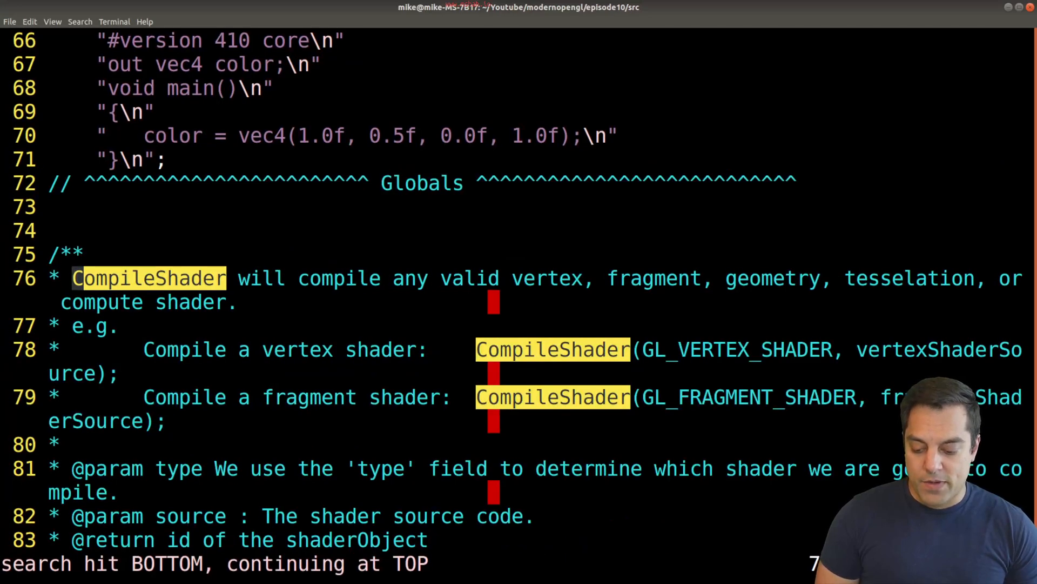
# - Scroll through CompileShader to its compile-status check, error logging, glDeleteShader and return 0
pyautogui.scroll(-3)
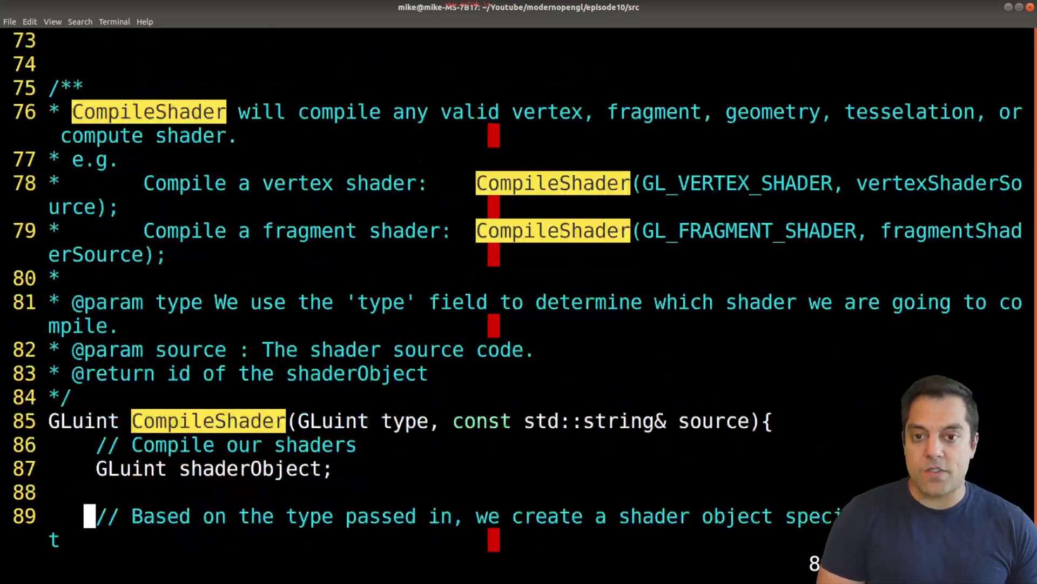
pyautogui.scroll(-3)
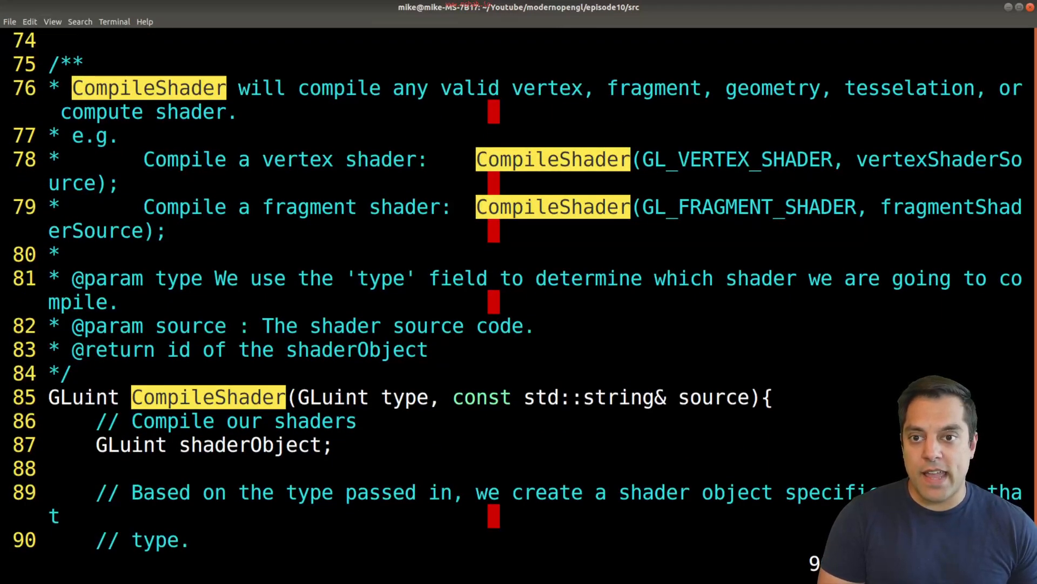
pyautogui.scroll(-3)
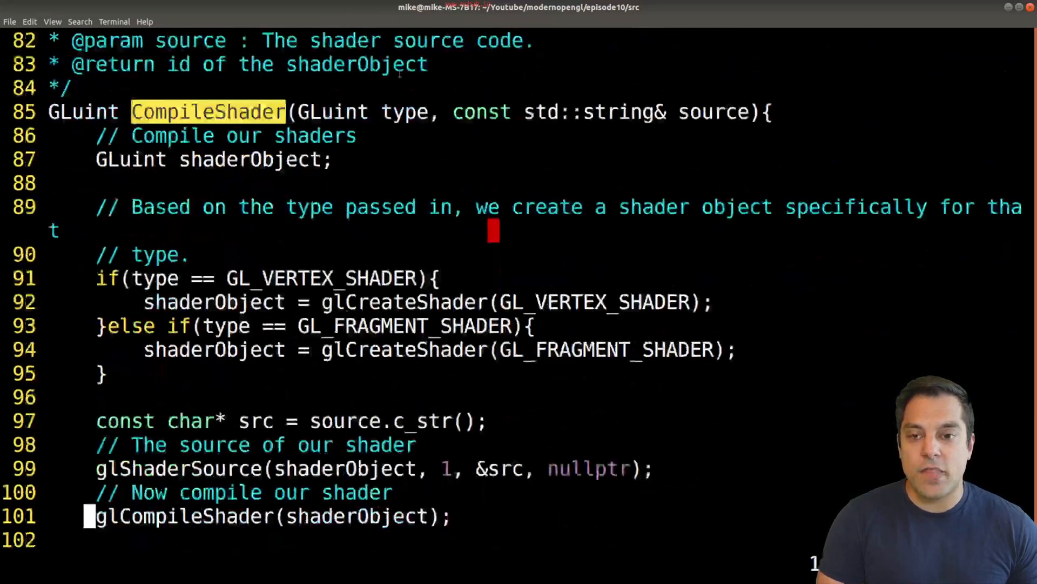
pyautogui.scroll(-3)
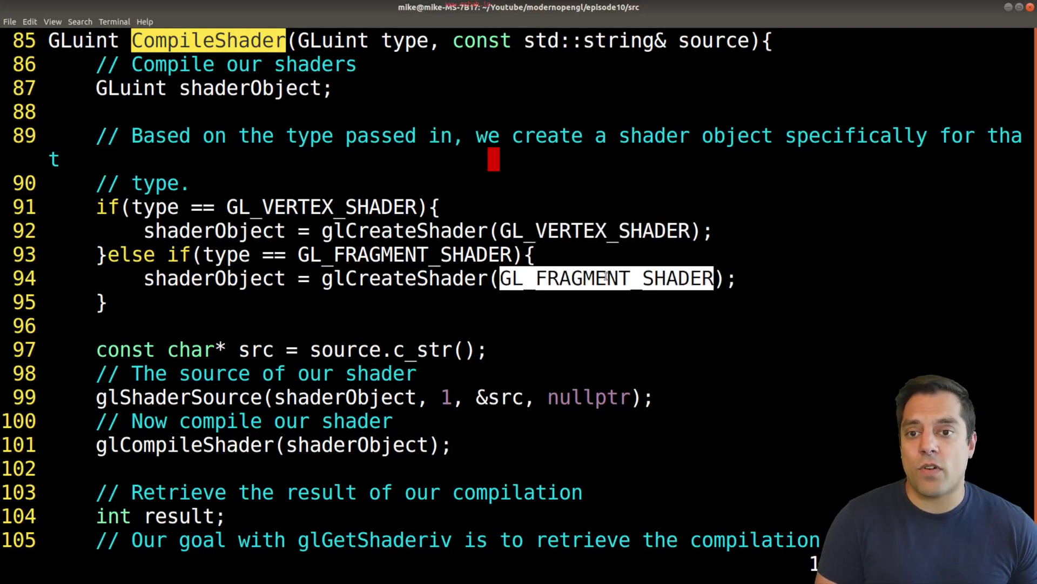
pyautogui.scroll(-3)
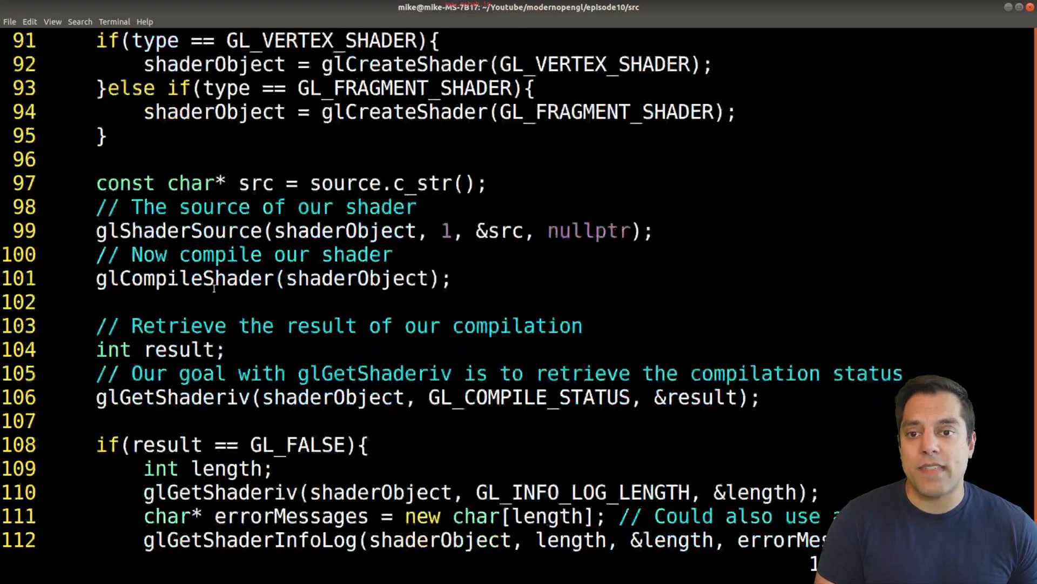
pyautogui.scroll(-3)
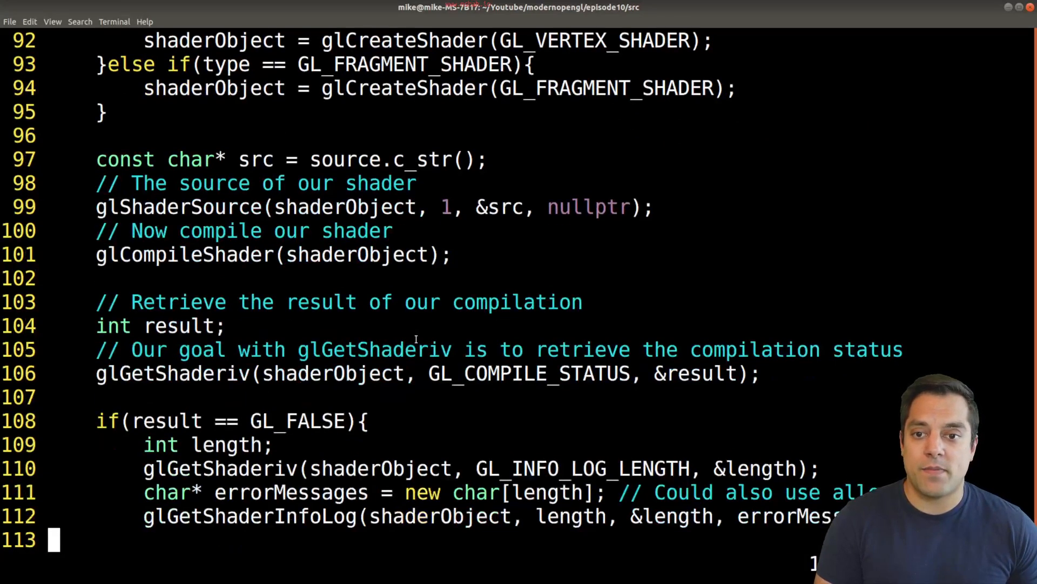
pyautogui.scroll(-3)
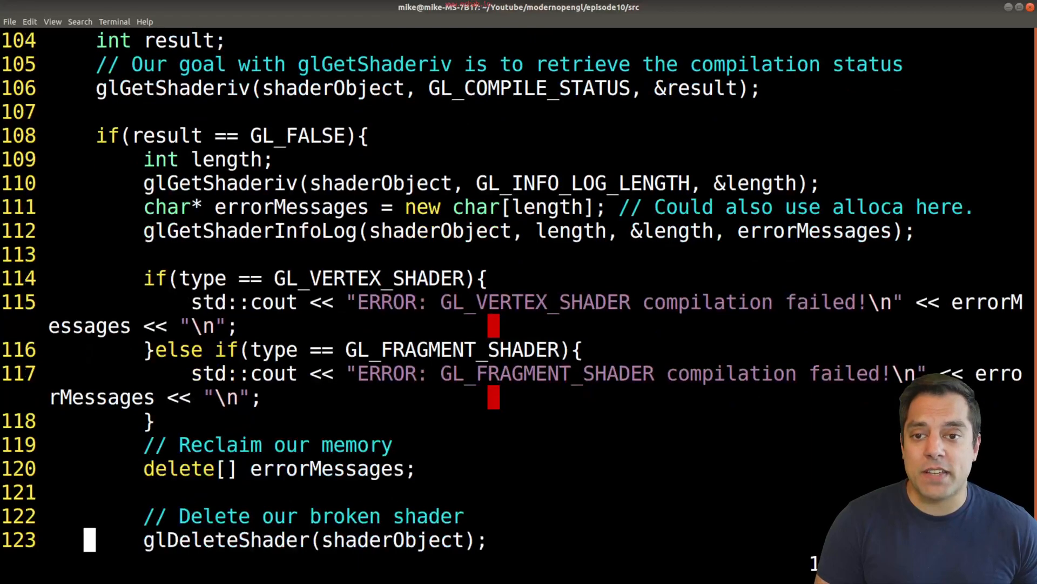
pyautogui.scroll(-3)
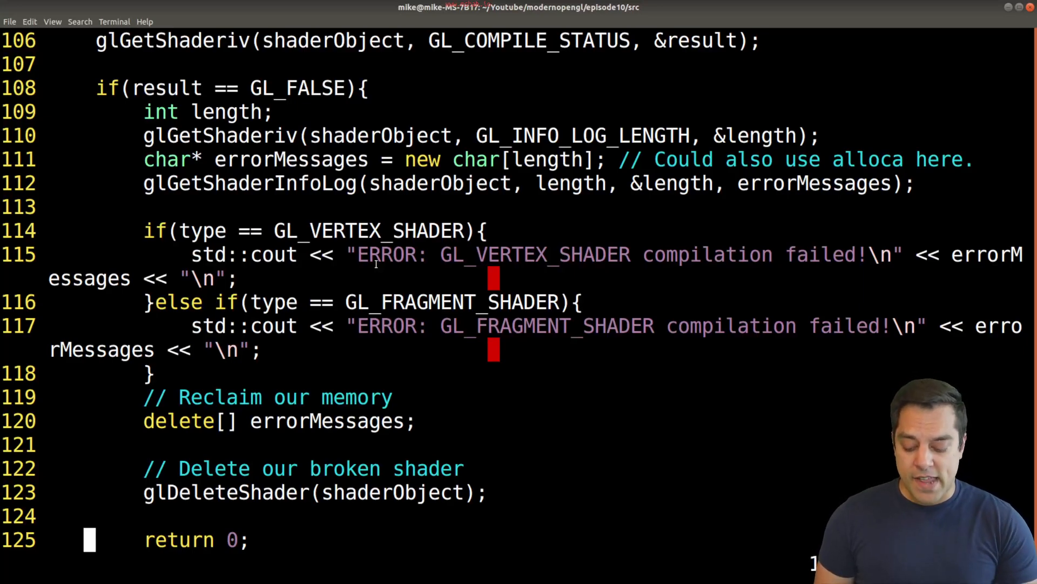
# - Revisit the end of CreateShaderProgram and highlight programObject in the glLinkProgram call
pyautogui.scroll(-3)
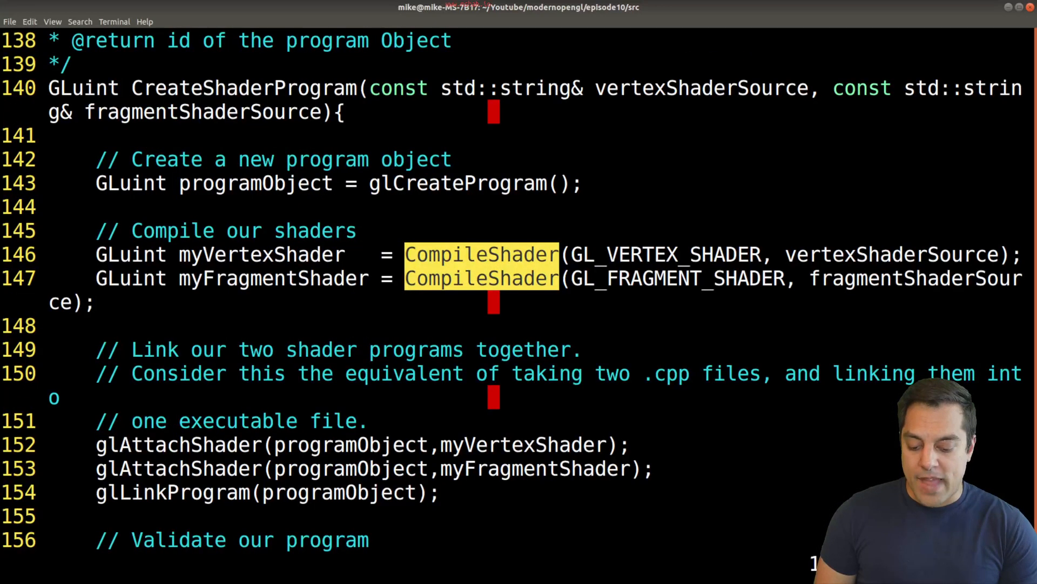
pyautogui.doubleClick(242, 87)
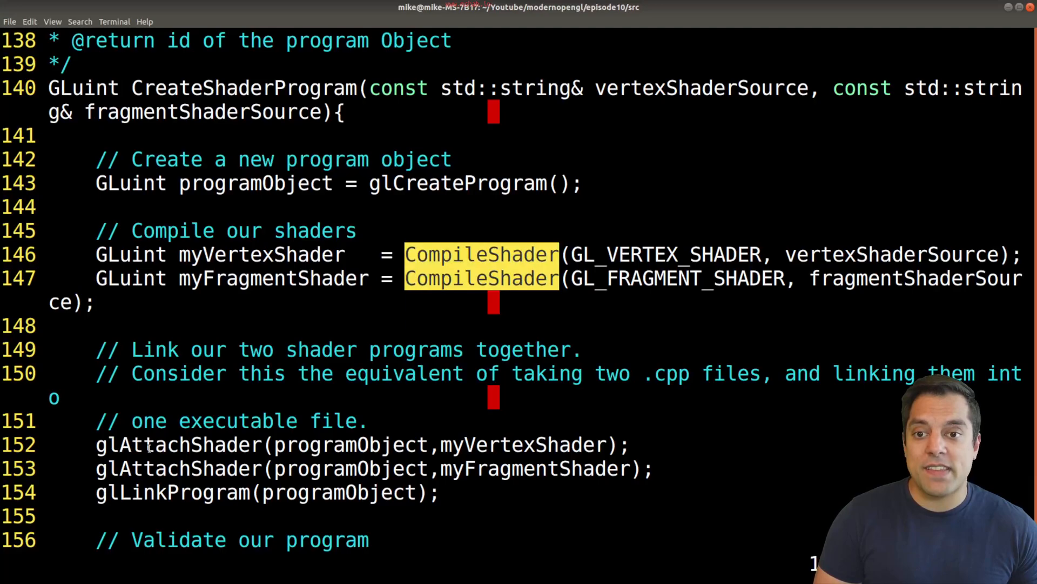
pyautogui.doubleClick(337, 493)
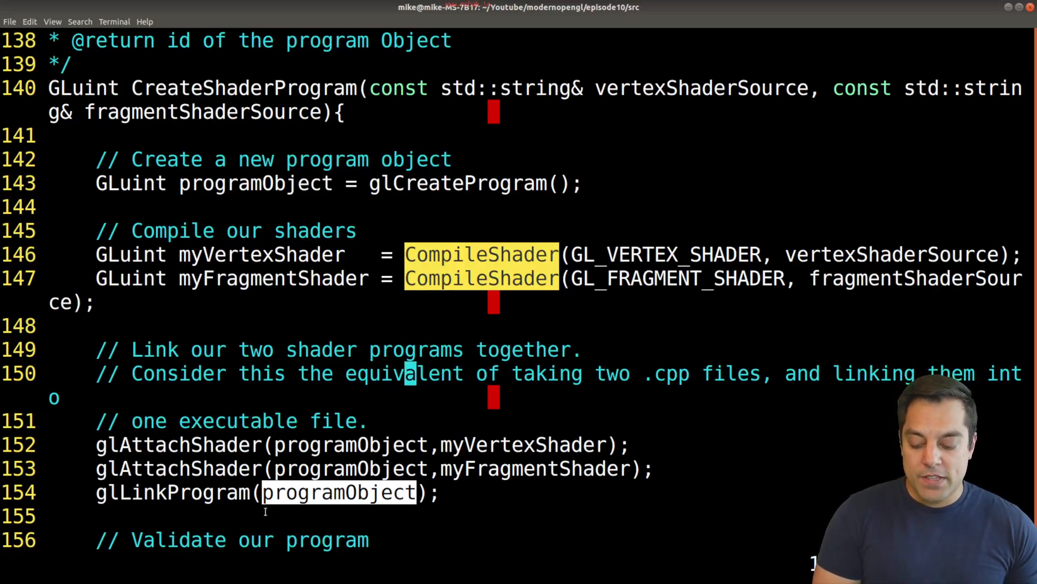
# - Scroll past CreateGraphicsPipeline down to main() and its five numbered steps
pyautogui.scroll(-3)
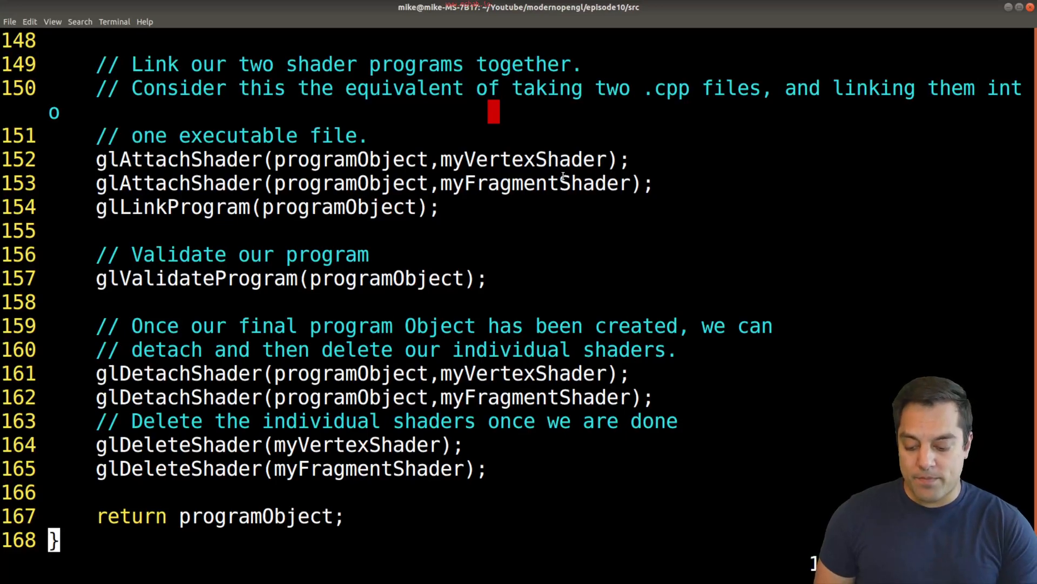
pyautogui.scroll(3)
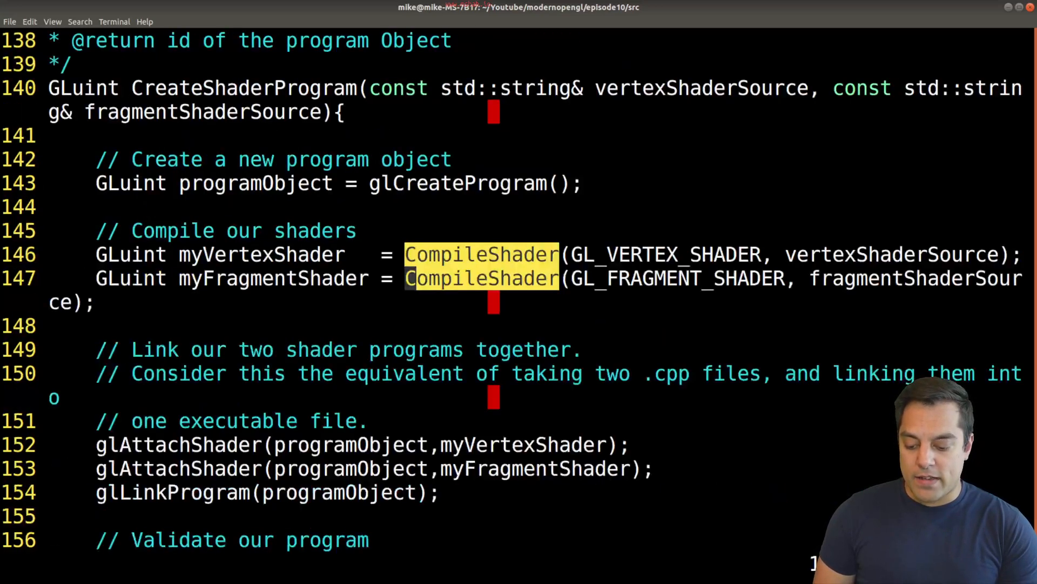
pyautogui.scroll(-3)
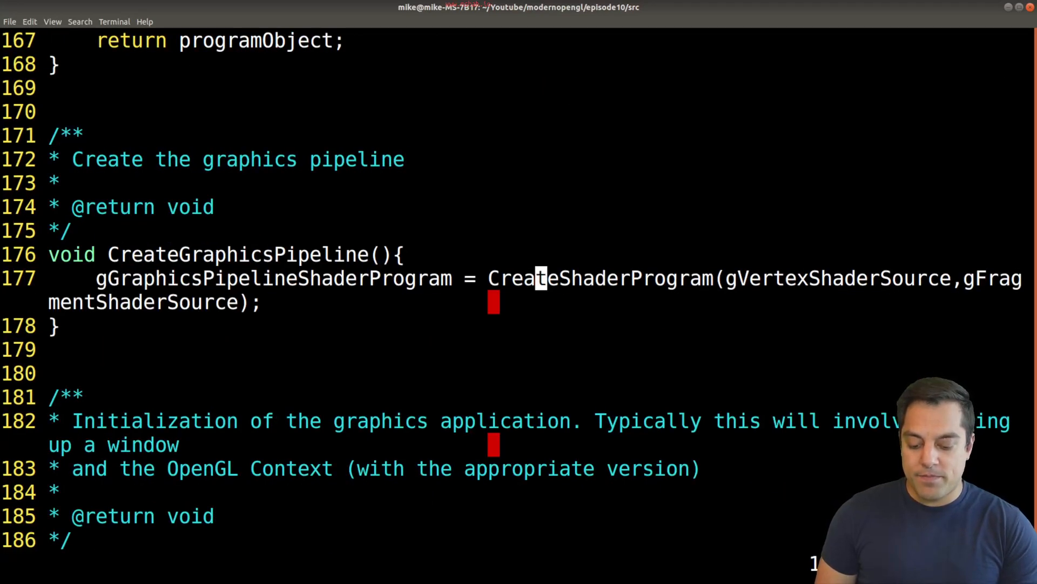
pyautogui.scroll(-3)
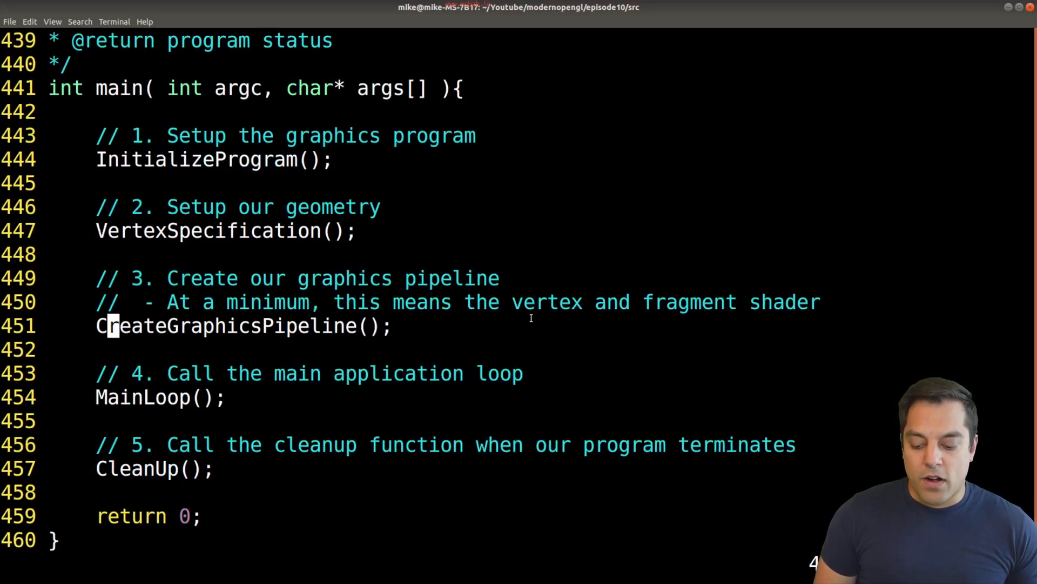
# - Follow the MainLoop call down to Input's SDL_PollEvent loop that sets gQuit on quit events
pyautogui.doubleClick(235, 326)
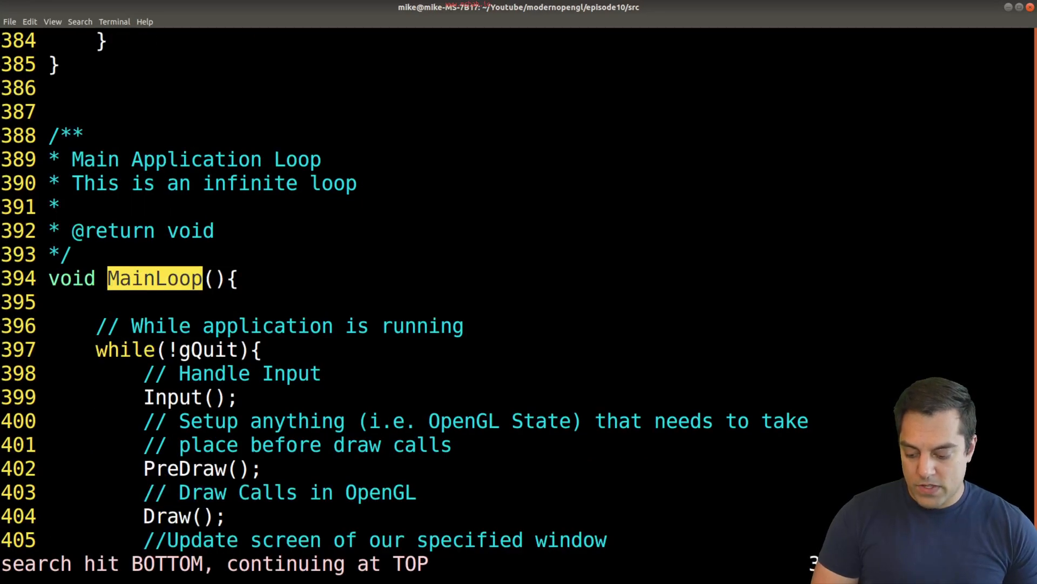
pyautogui.scroll(-3)
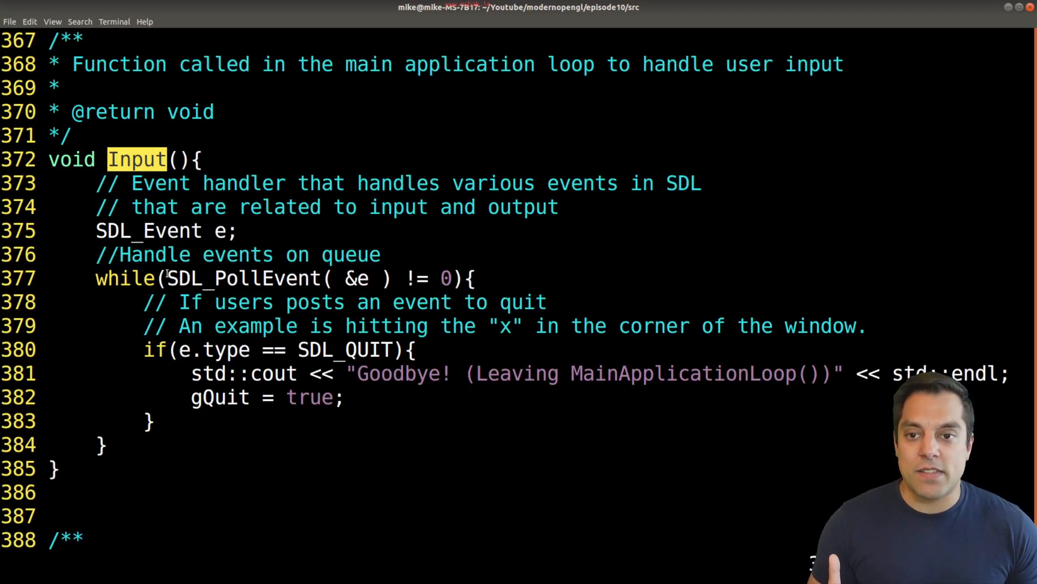
pyautogui.doubleClick(148, 230)
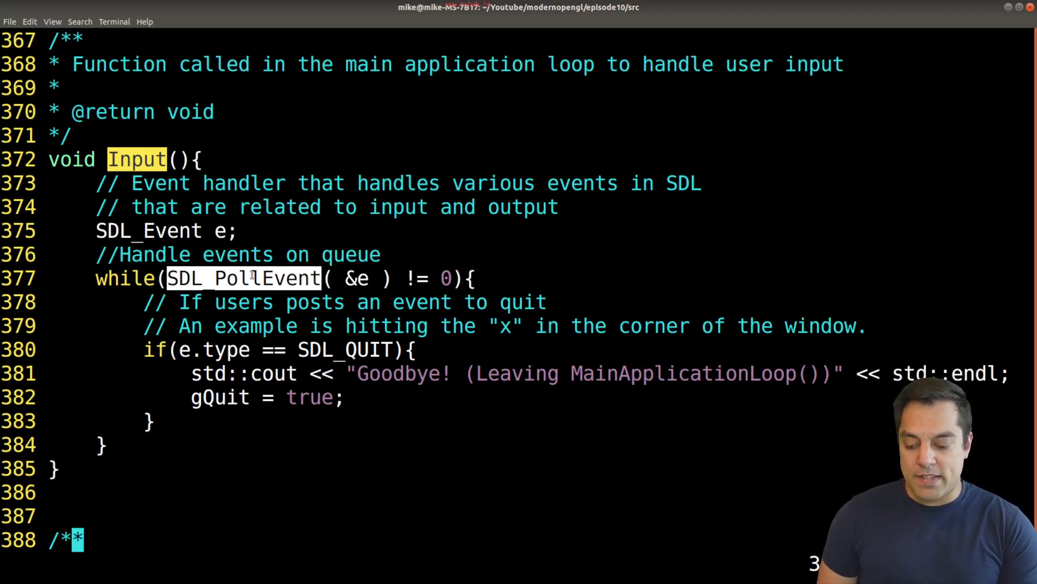
pyautogui.press('i')
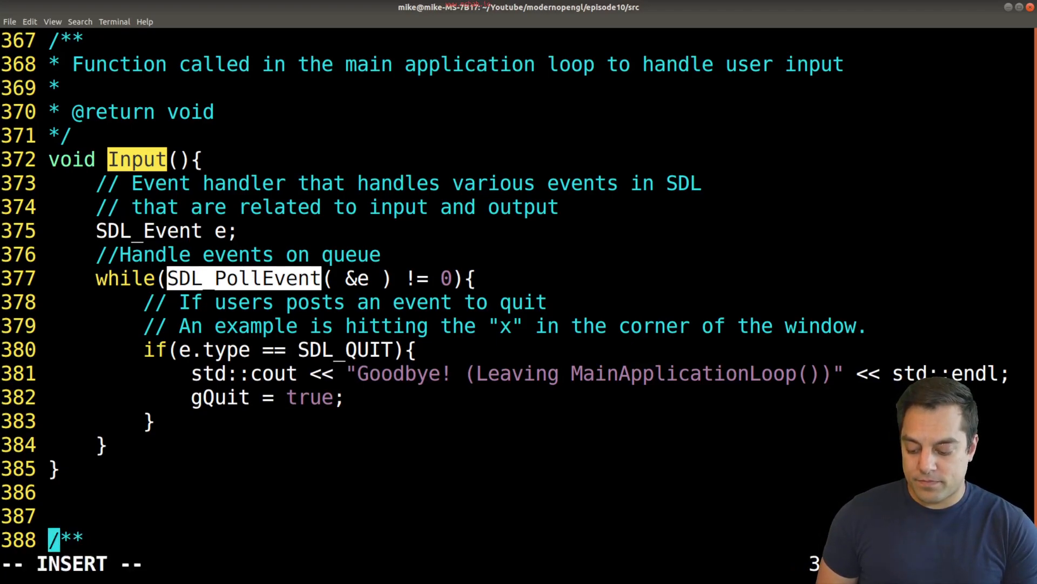
# - Read PreDraw's depth, culling, viewport and glClear setup, reaching Draw's comment block
pyautogui.scroll(-3)
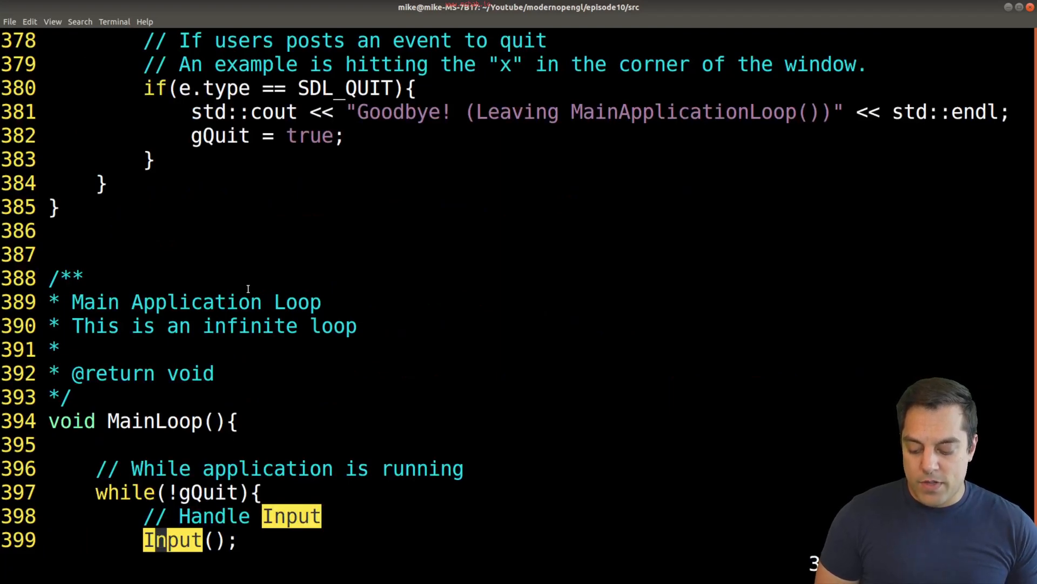
pyautogui.scroll(-3)
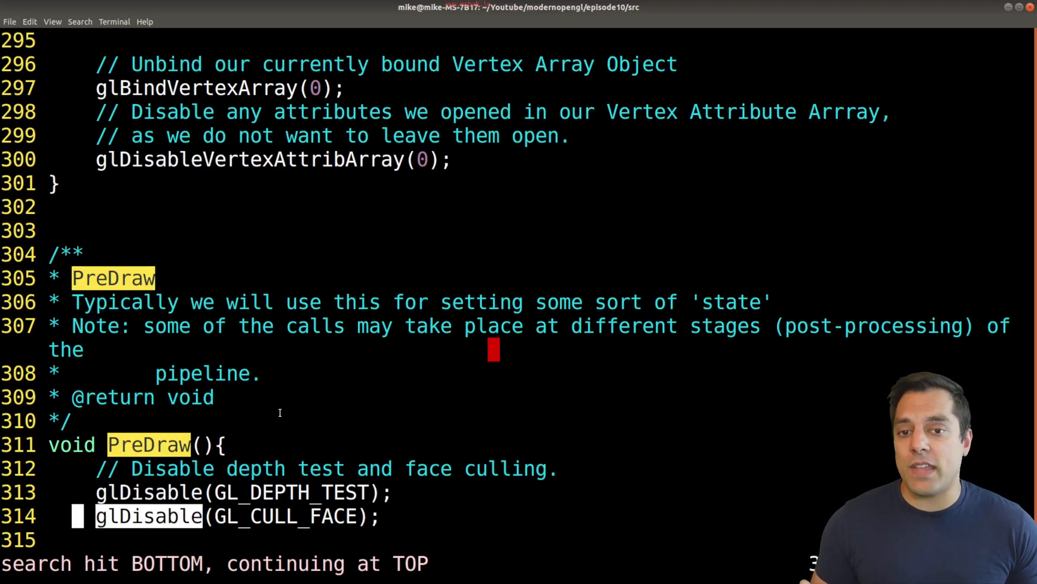
pyautogui.scroll(-3)
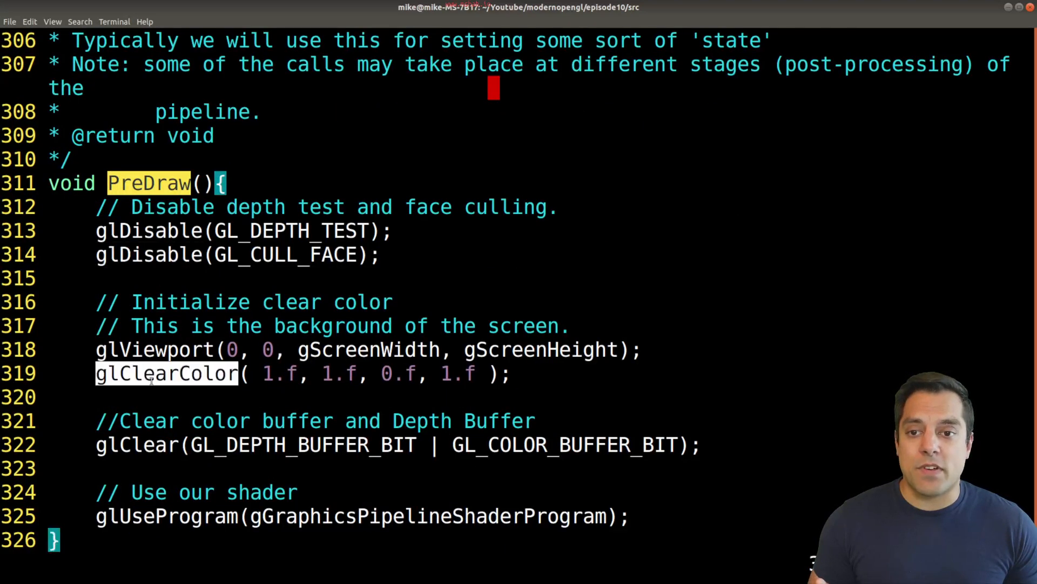
pyautogui.click(137, 444)
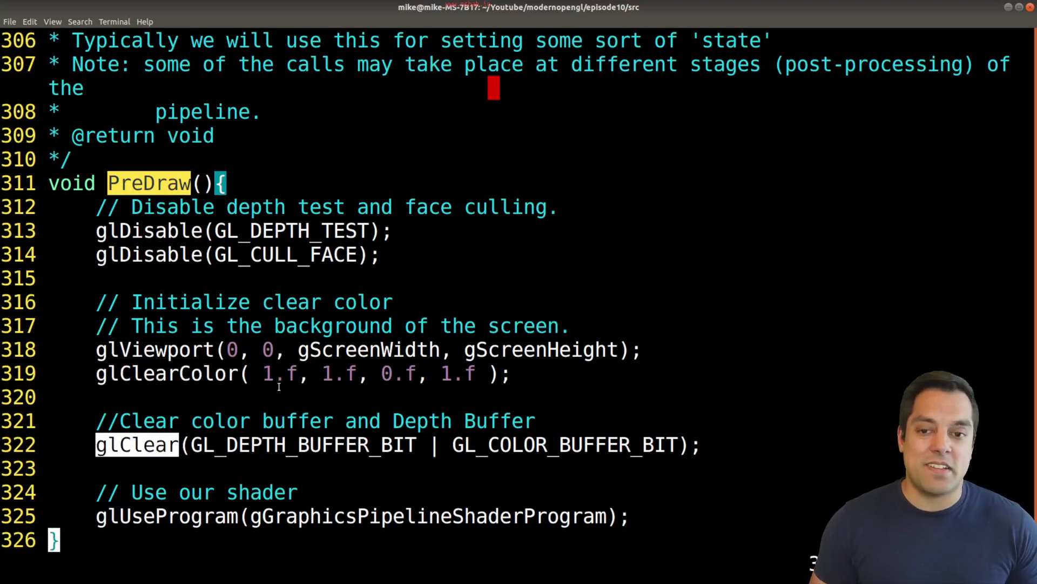
pyautogui.scroll(-3)
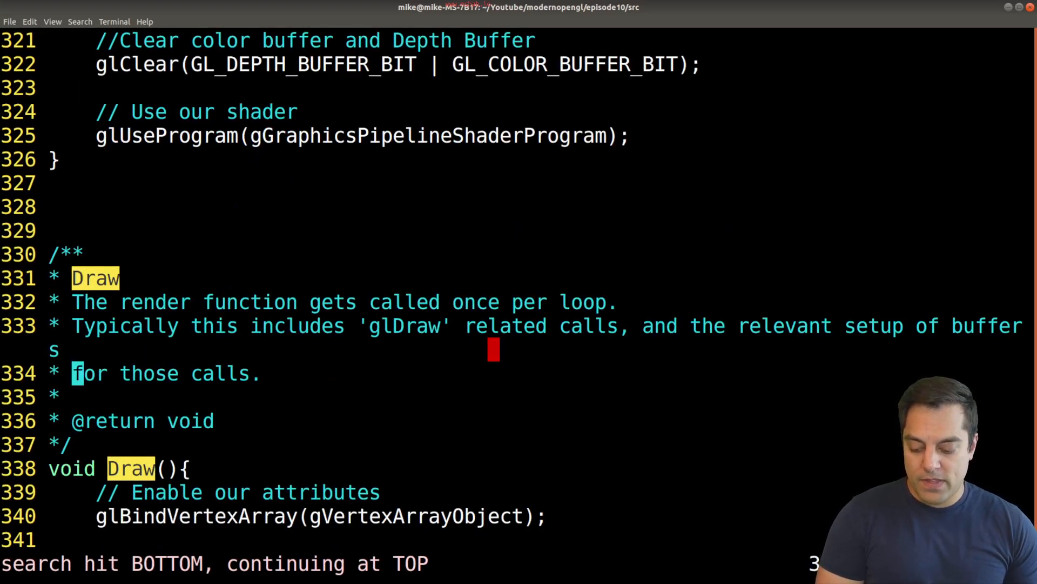
# - Walk through Draw's vertex array and buffer binding and the glDrawArrays call
pyautogui.scroll(-3)
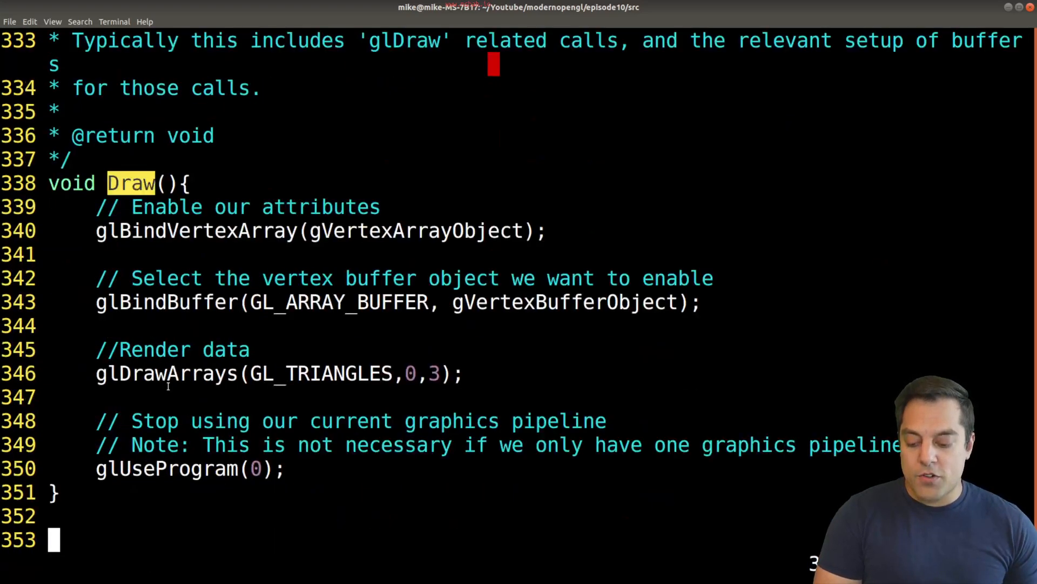
pyautogui.scroll(-3)
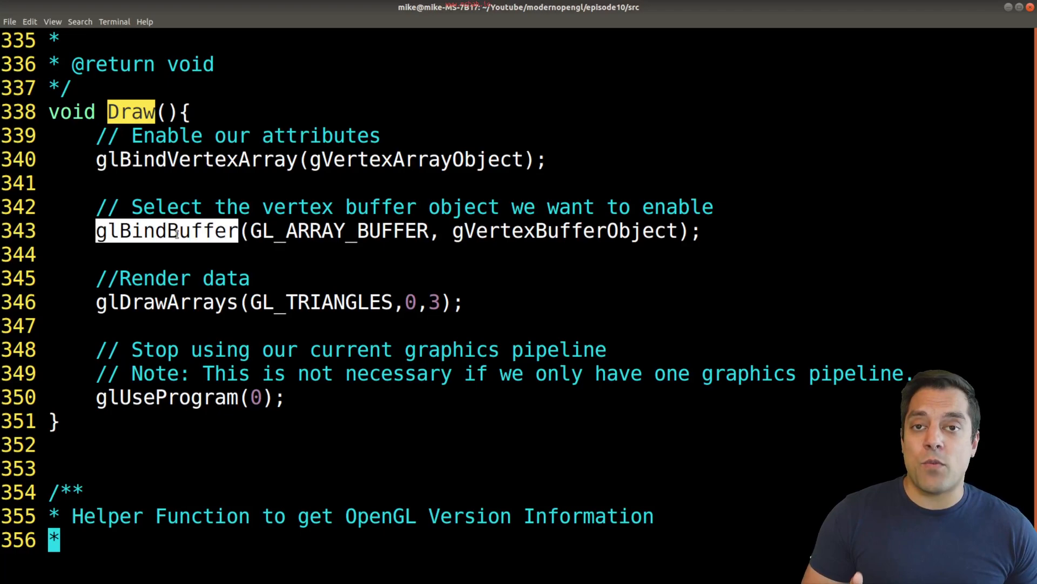
pyautogui.moveTo(211, 163)
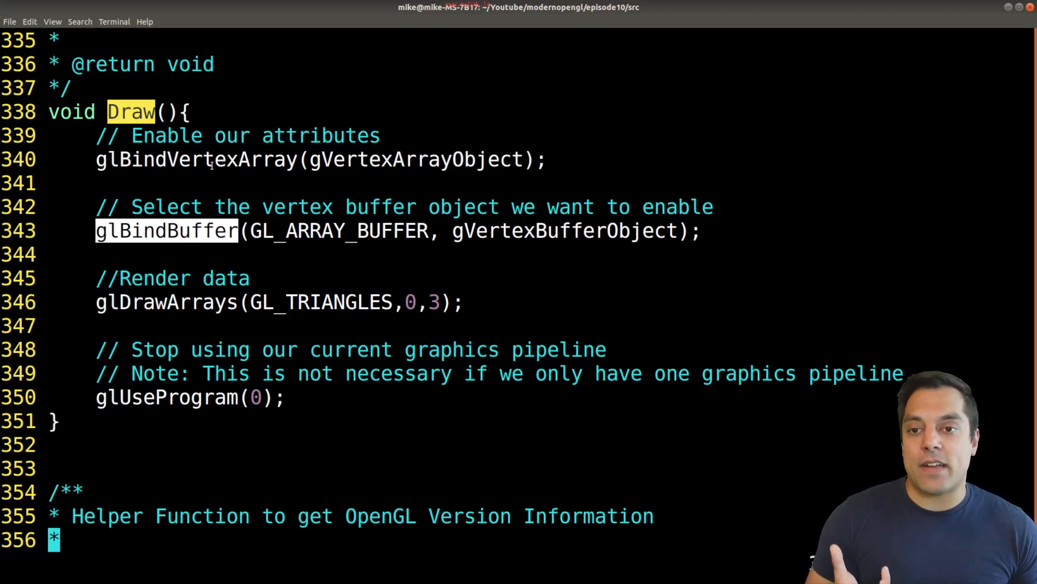
pyautogui.doubleClick(196, 160)
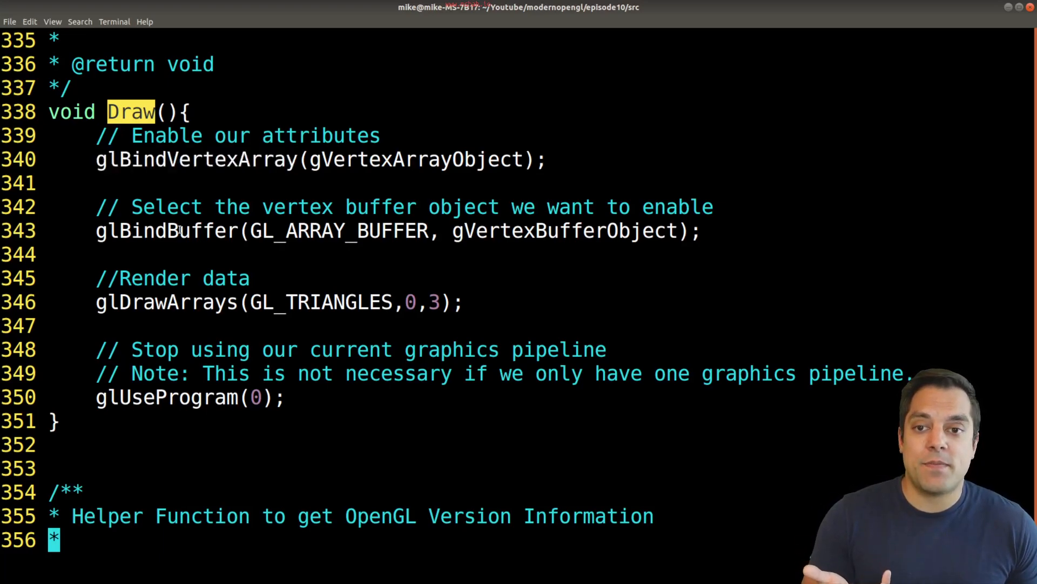
pyautogui.doubleClick(166, 302)
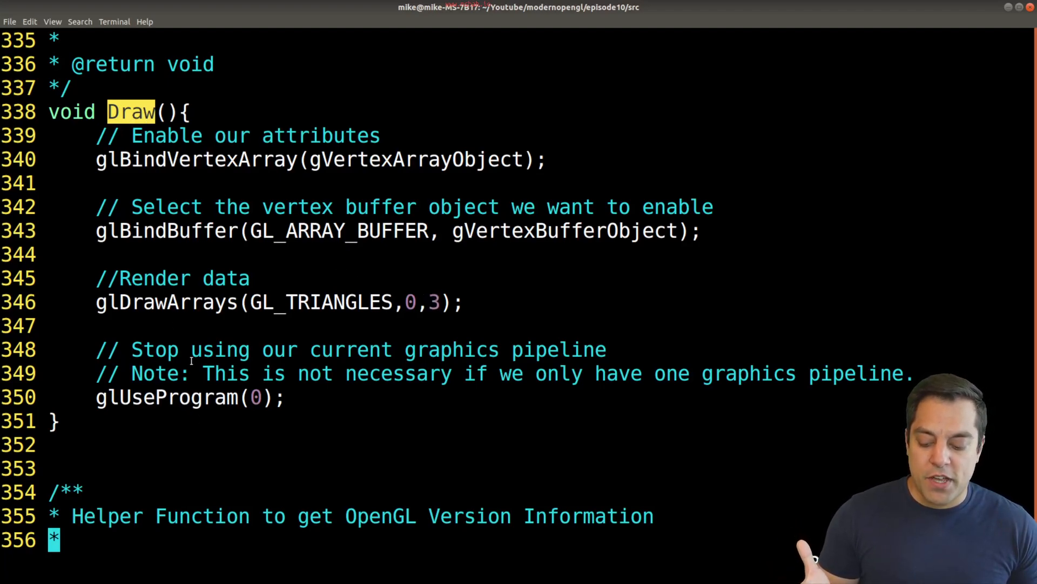
# - Mark glUseProgram(0), glance back at PreDraw, and settle on the full Draw body
pyautogui.doubleClick(167, 397)
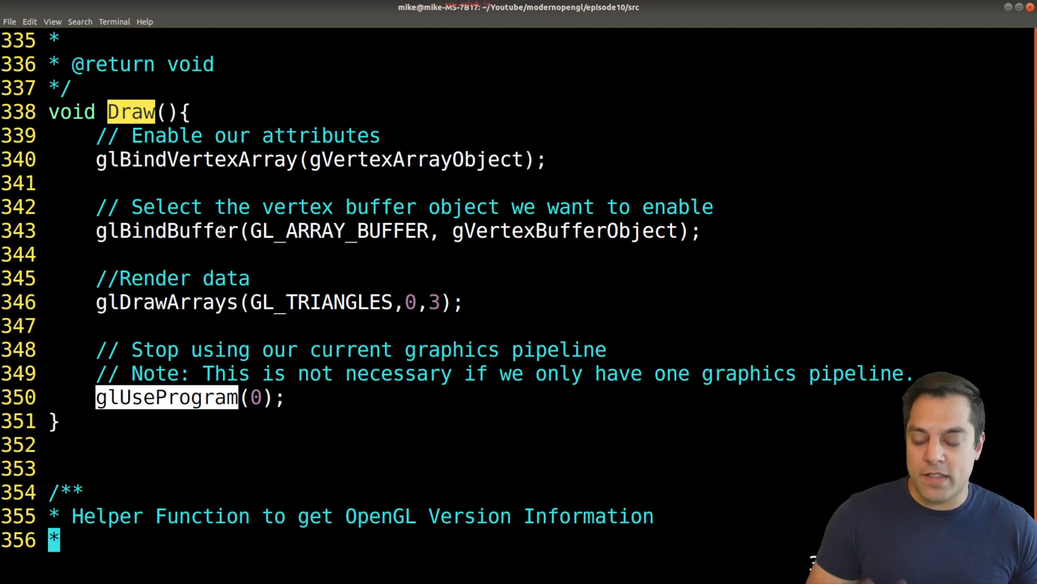
pyautogui.scroll(3)
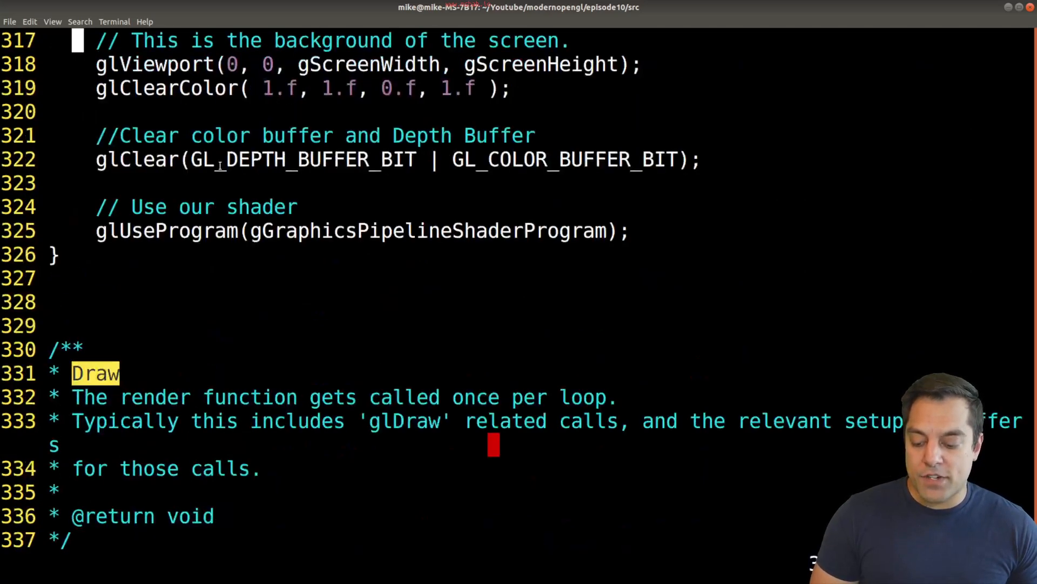
pyautogui.scroll(3)
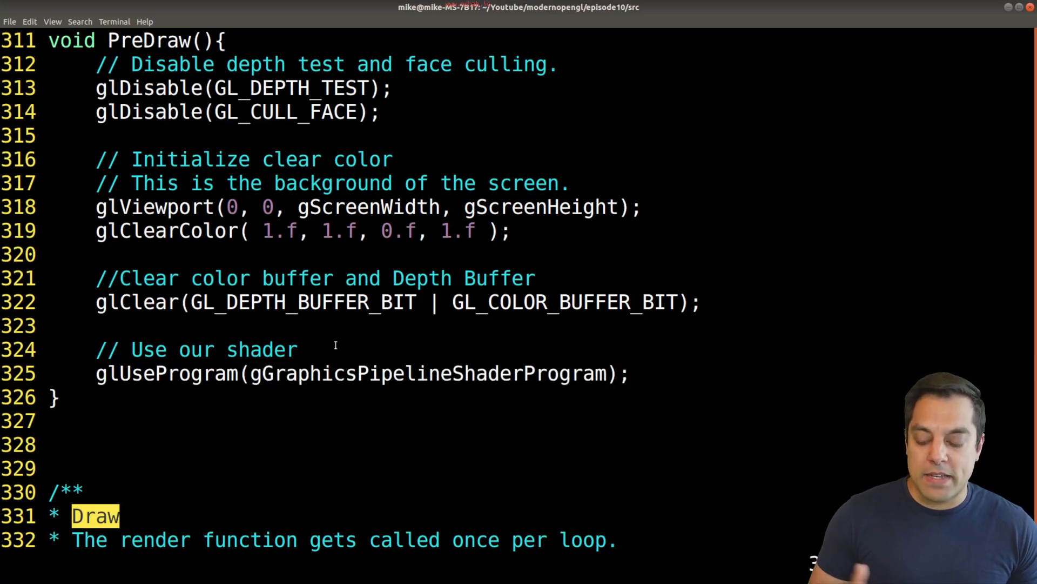
pyautogui.scroll(-3)
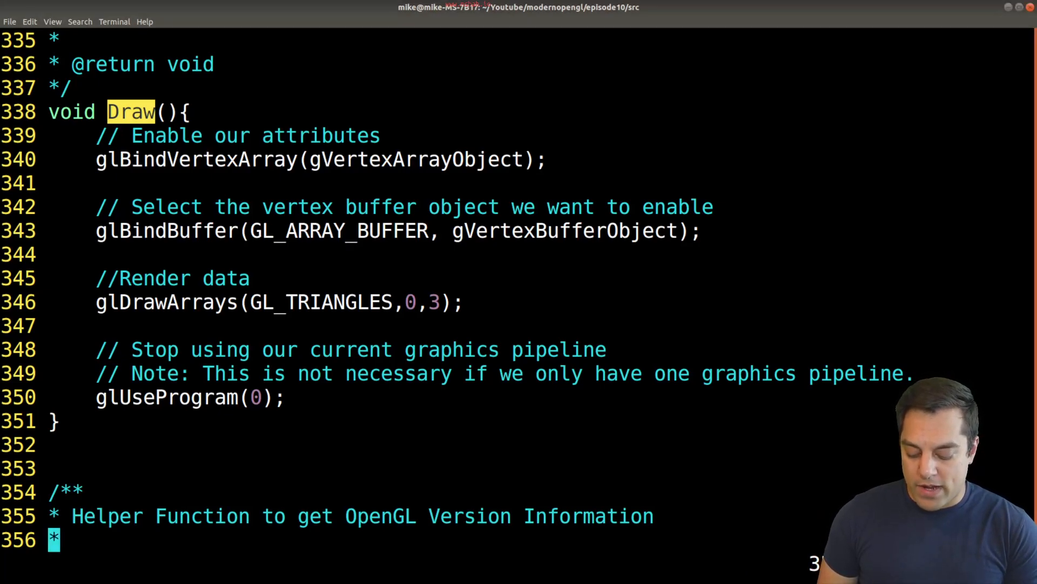
# - Show MainLoop's while loop calling Input, PreDraw, Draw and SDL_GL_SwapWindow
pyautogui.scroll(-3)
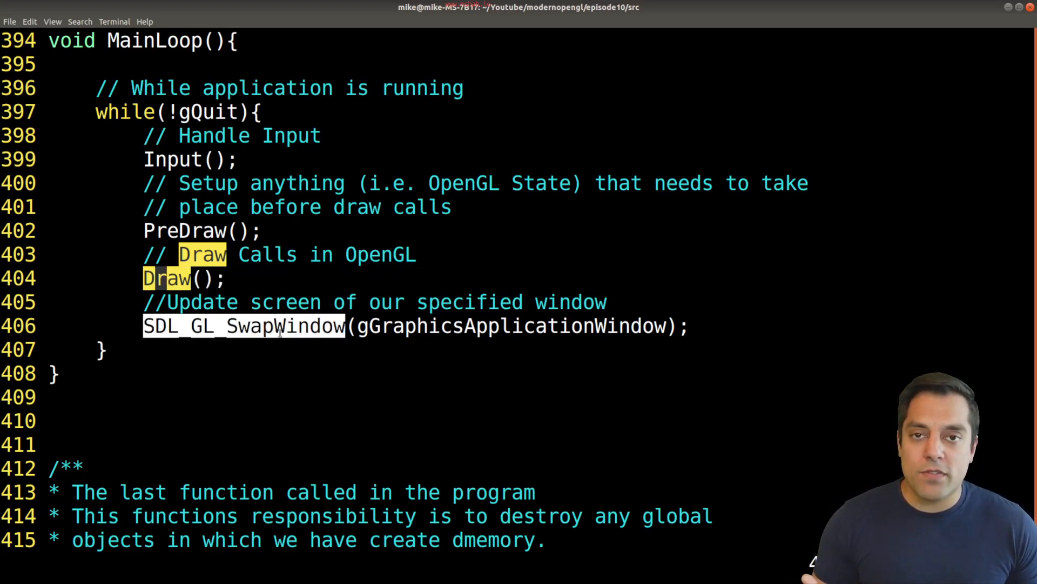
pyautogui.moveTo(282, 342)
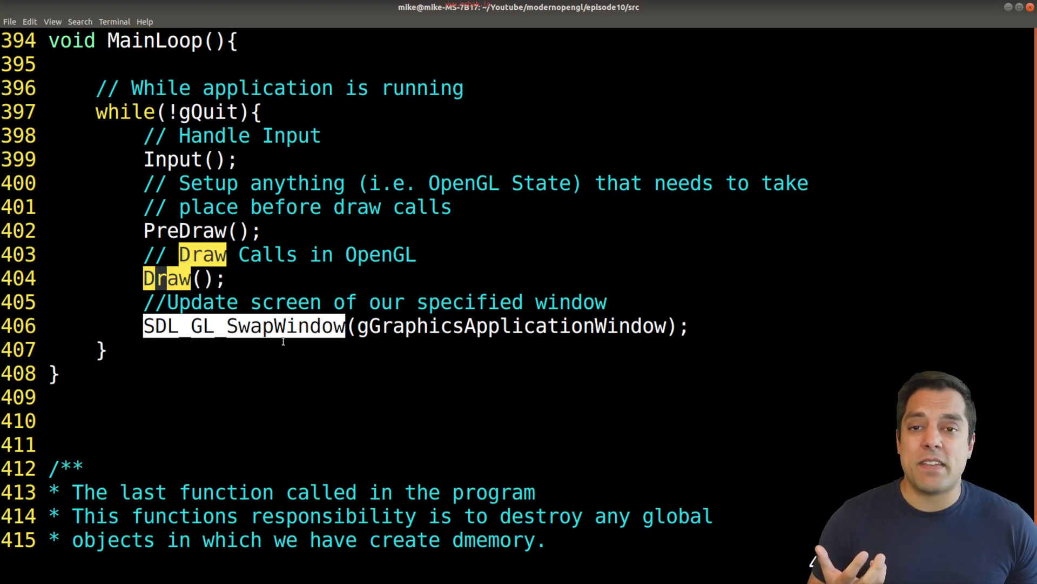
pyautogui.moveTo(271, 351)
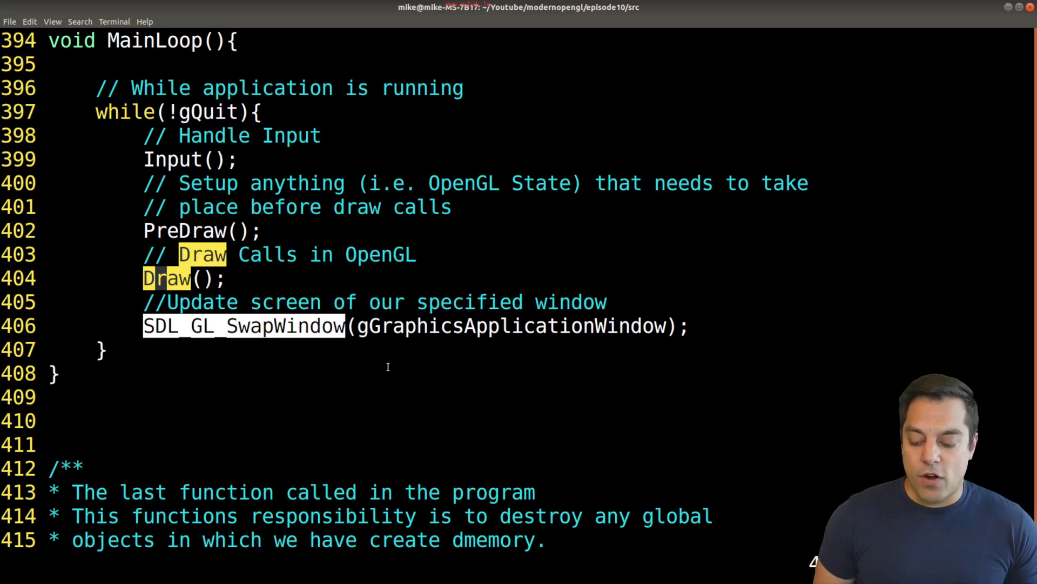
# - Scroll past getOpenGLVersionInfo and CleanUp to main's five steps ending in return 0
pyautogui.scroll(3)
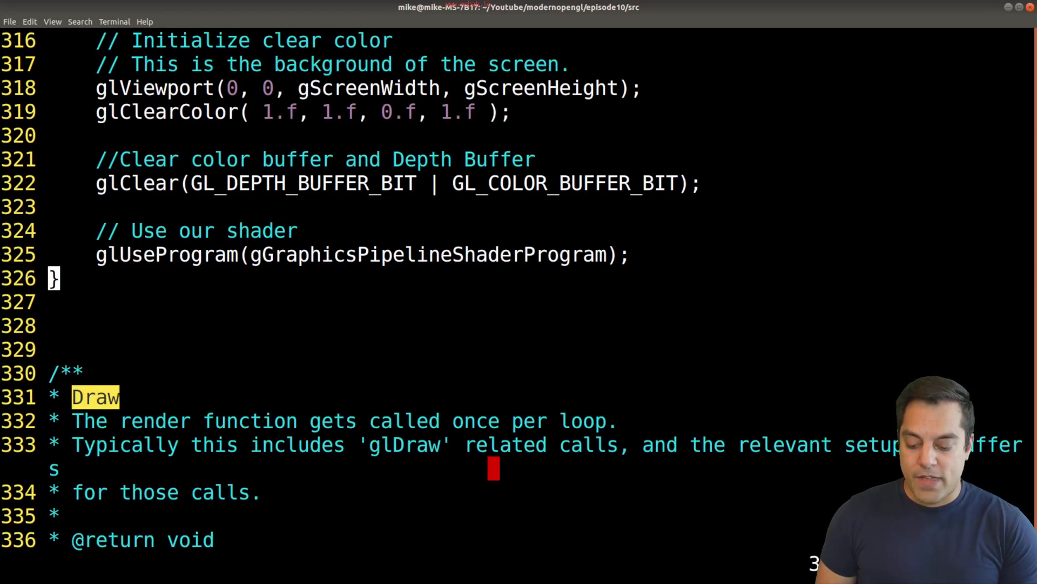
pyautogui.scroll(-3)
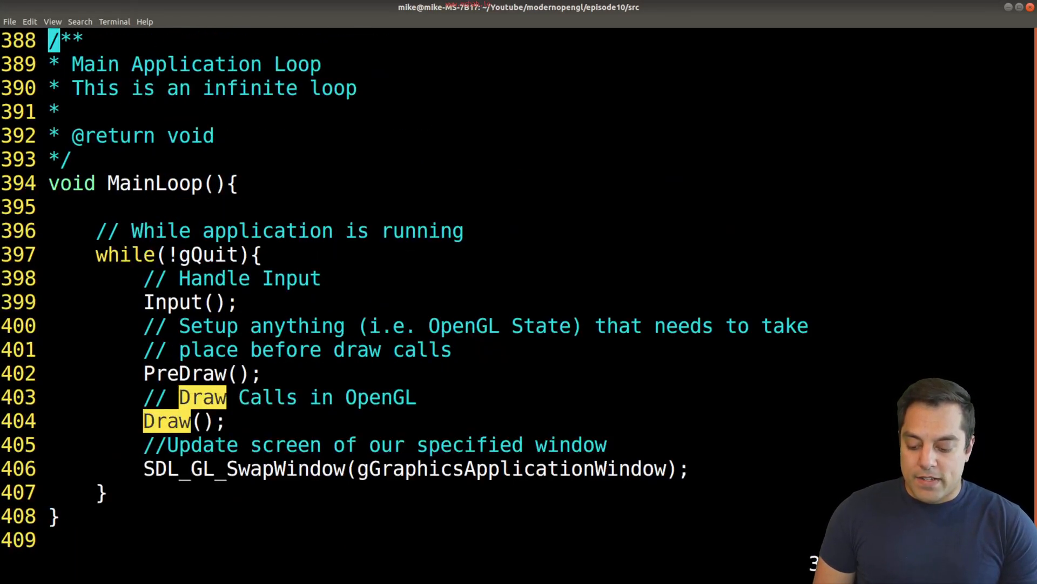
pyautogui.scroll(3)
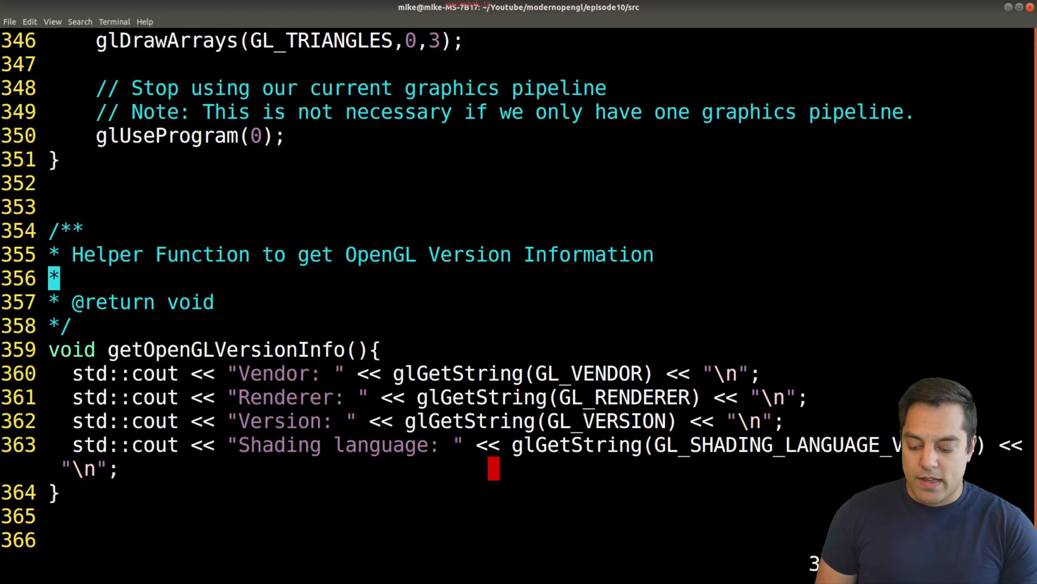
pyautogui.scroll(-3)
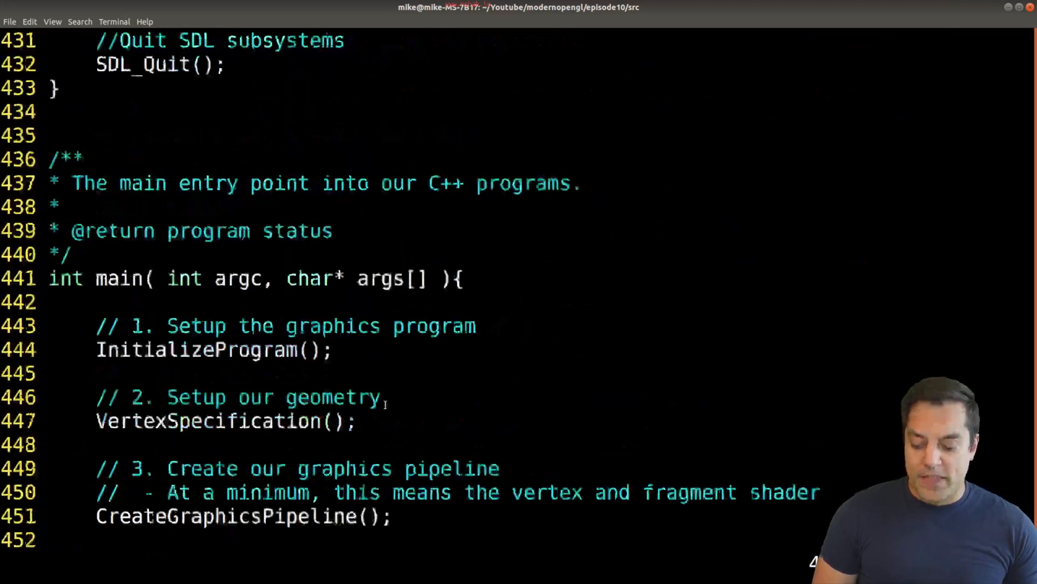
pyautogui.scroll(-3)
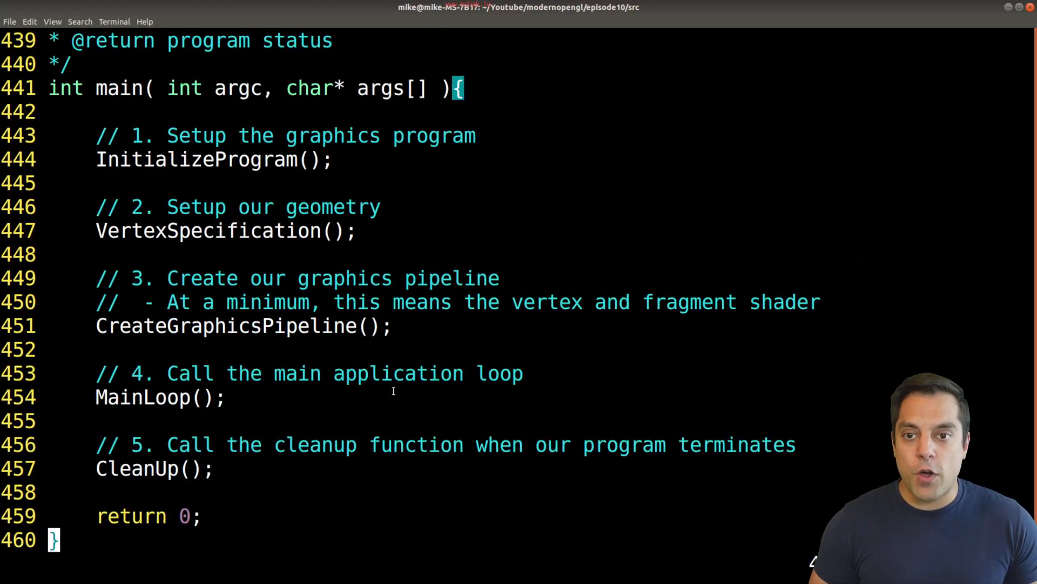